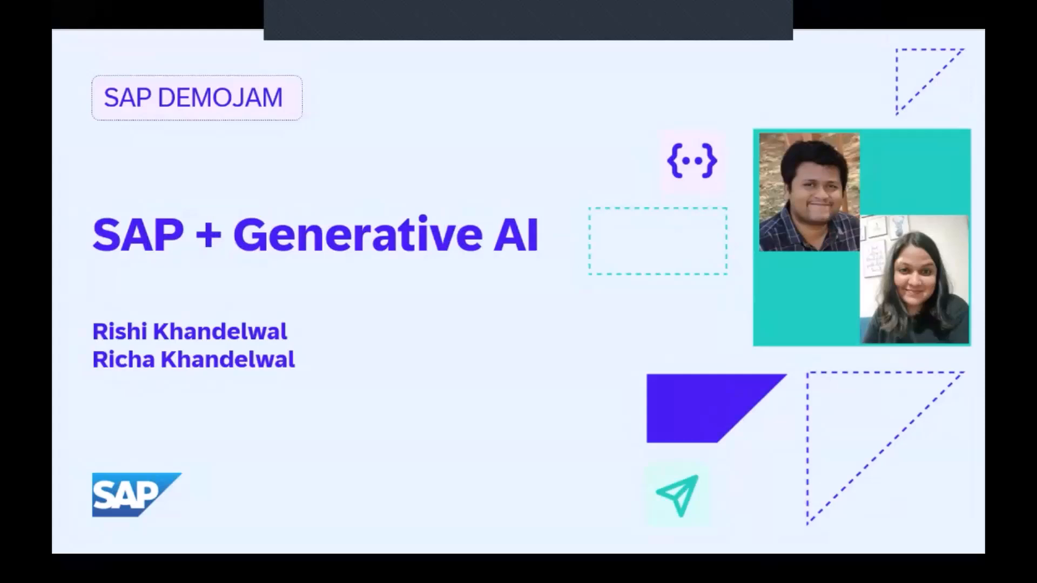
mouse_move(795, 297)
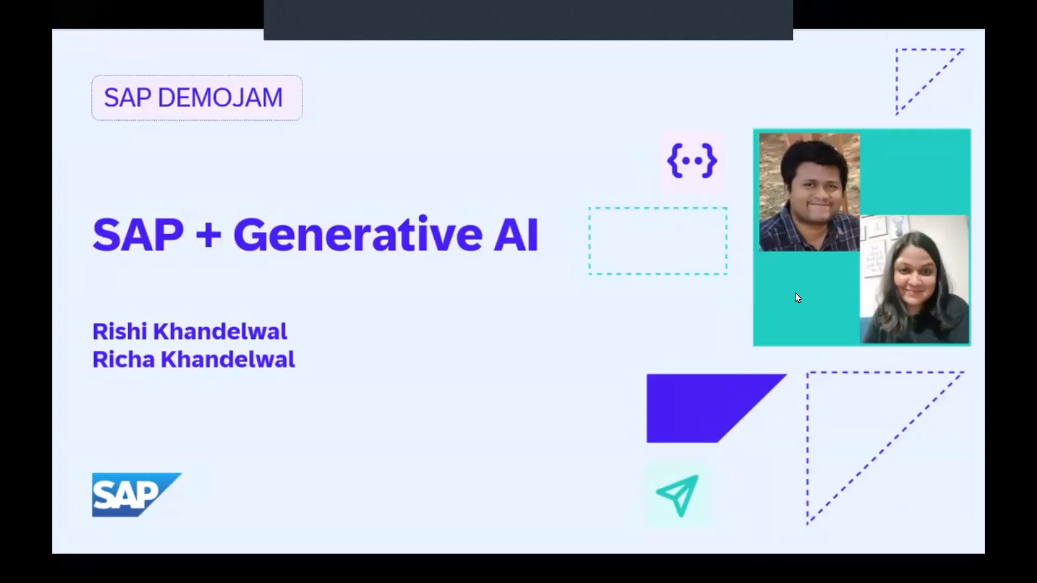
mouse_move(786, 388)
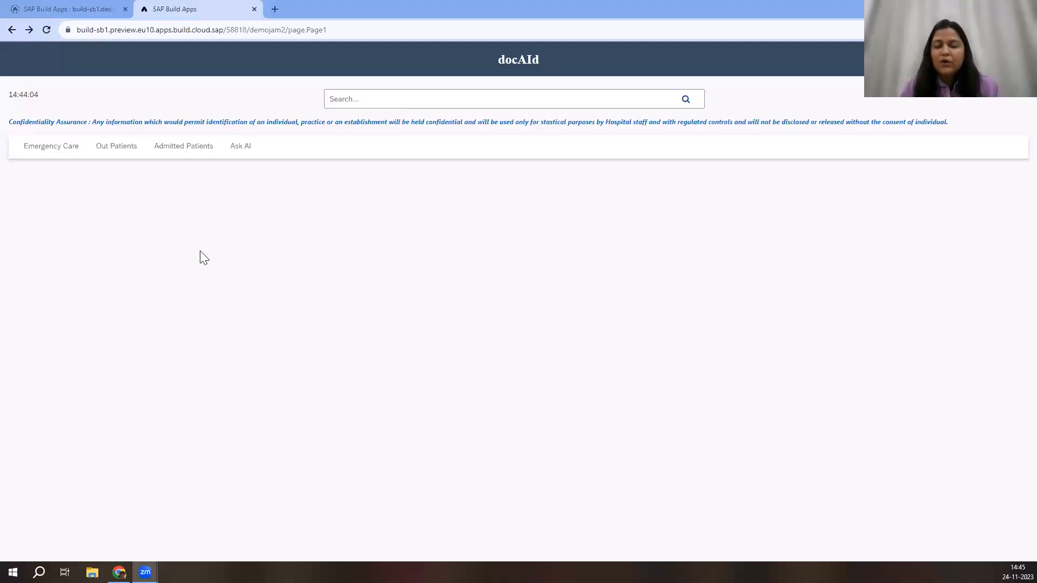
mouse_move(206, 242)
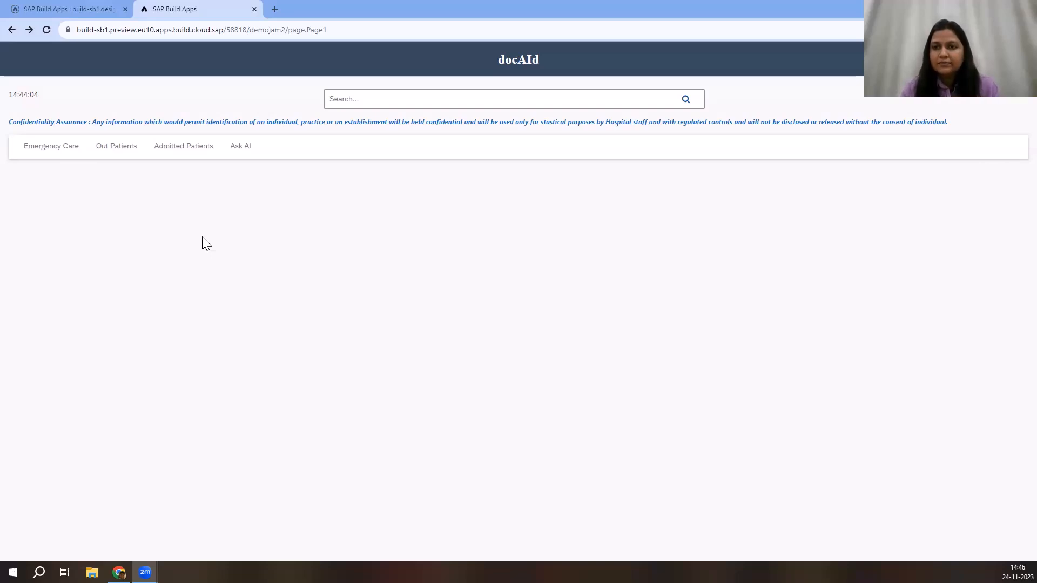
mouse_move(225, 255)
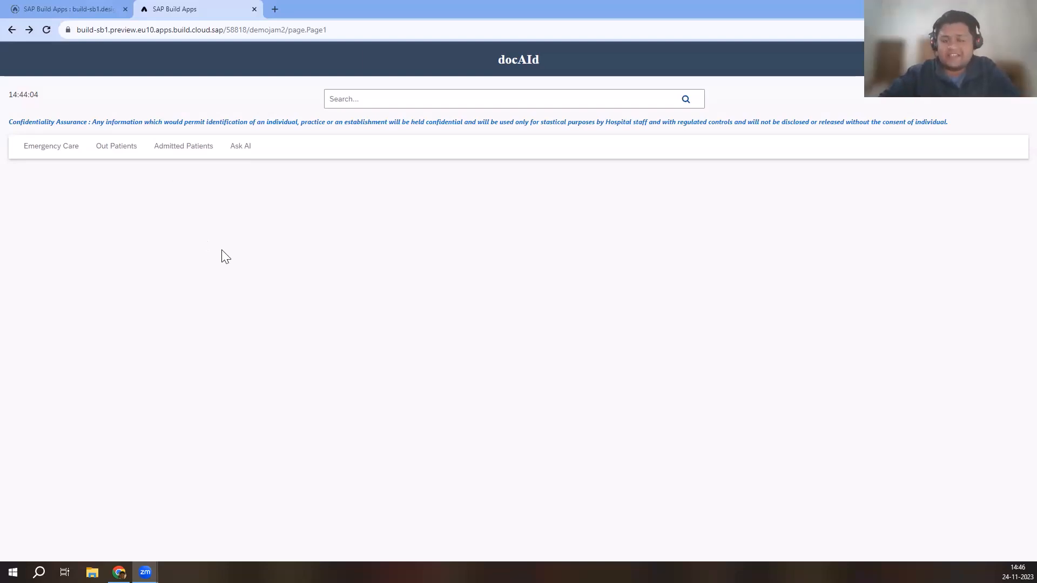
mouse_move(242, 248)
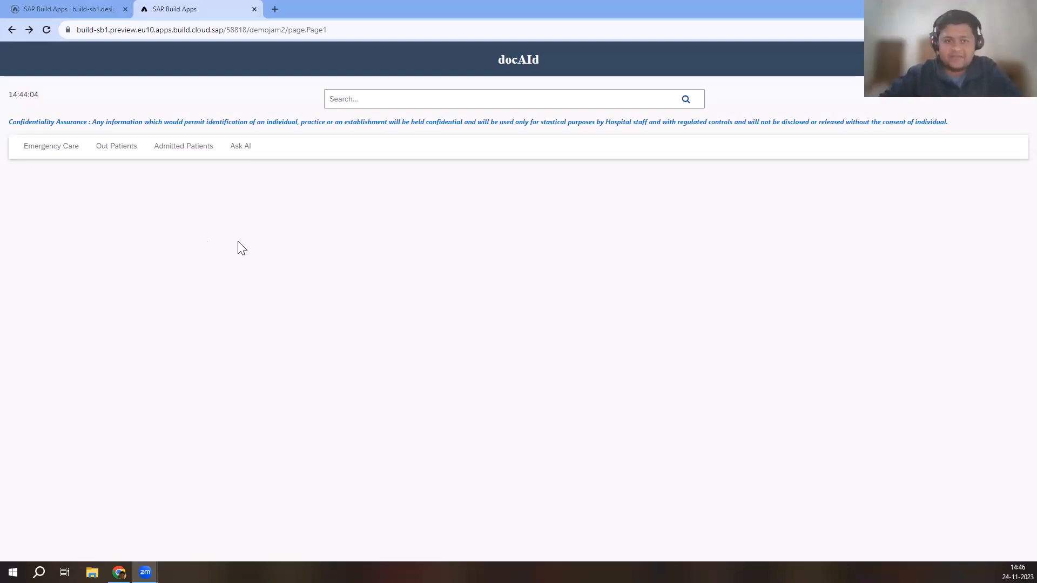
mouse_move(71, 173)
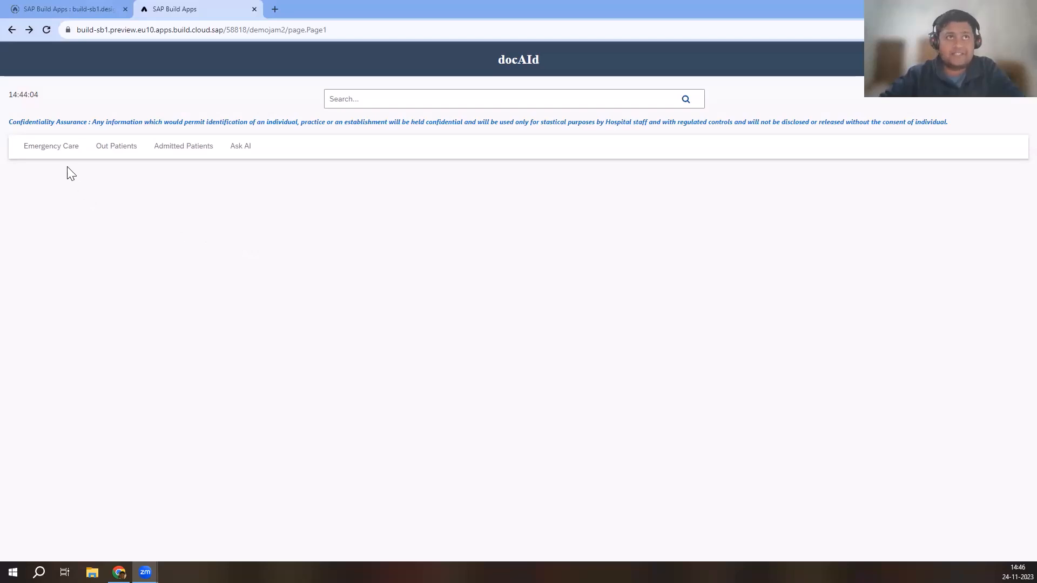
Auto-fill the Emergency Care intake form with a sample 75-year-old male patient's details and vitals
click(51, 146)
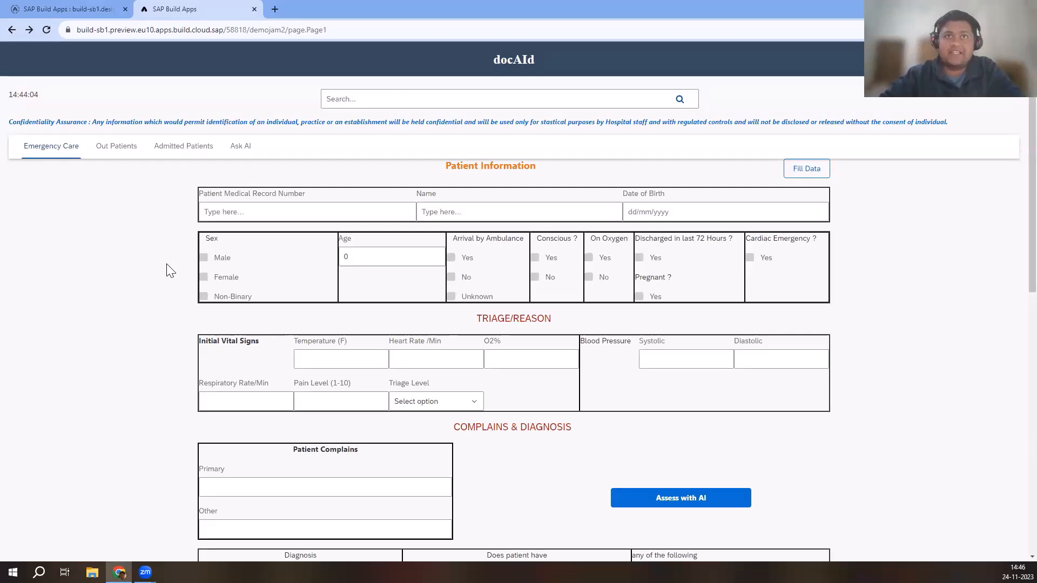
mouse_move(432, 206)
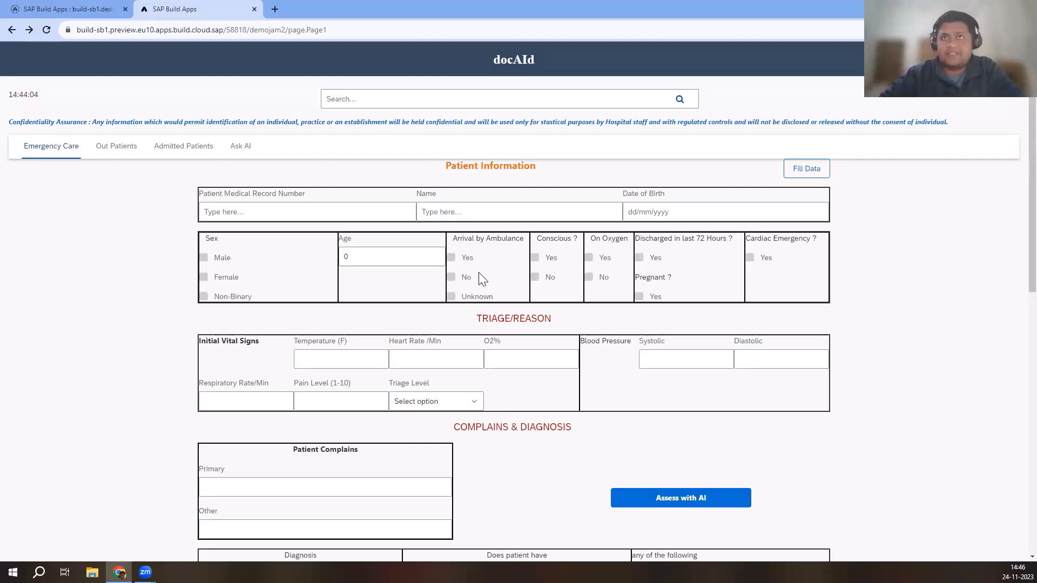
mouse_move(765, 195)
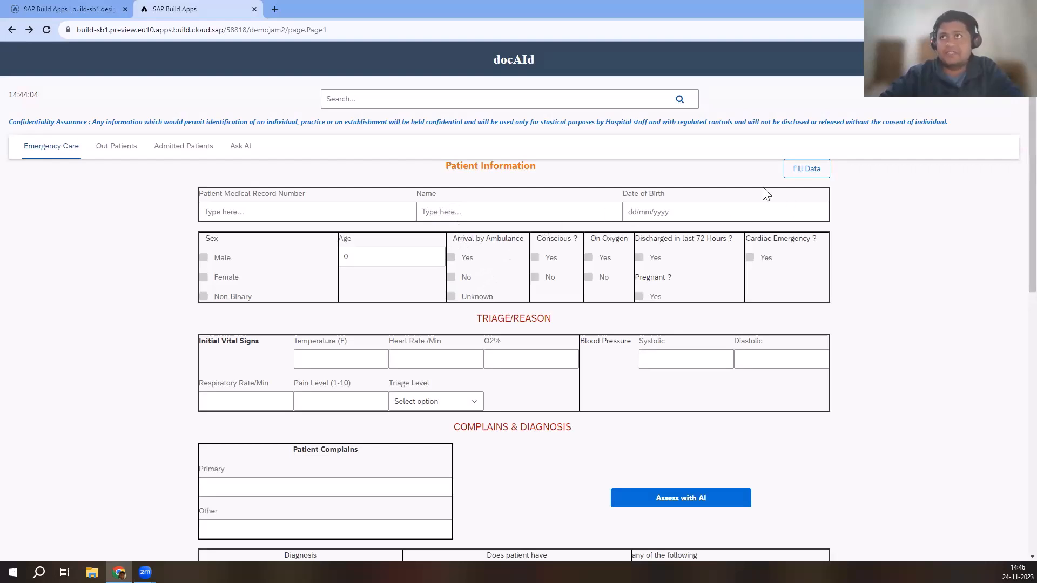
click(806, 168)
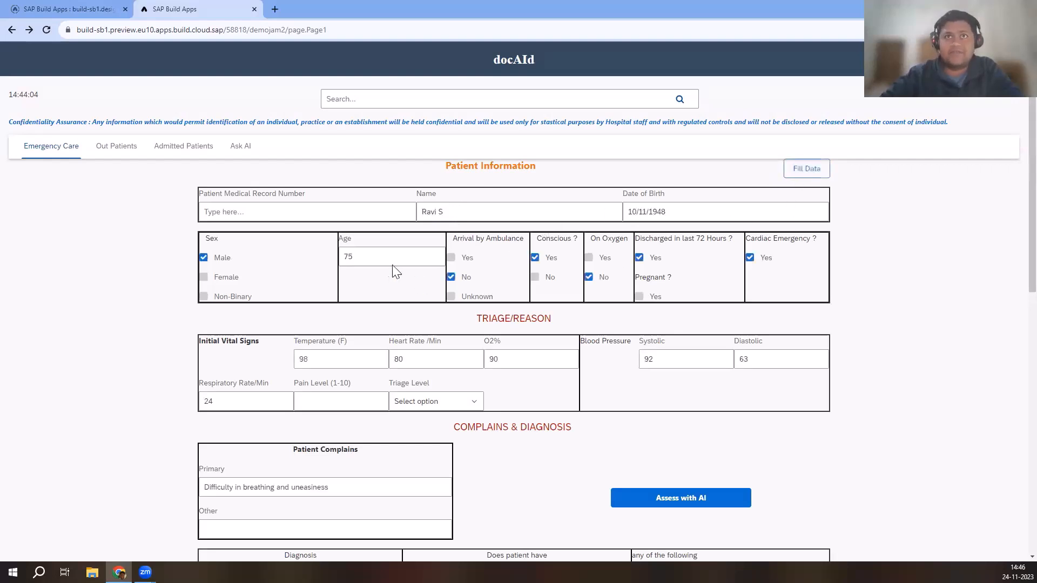
mouse_move(376, 388)
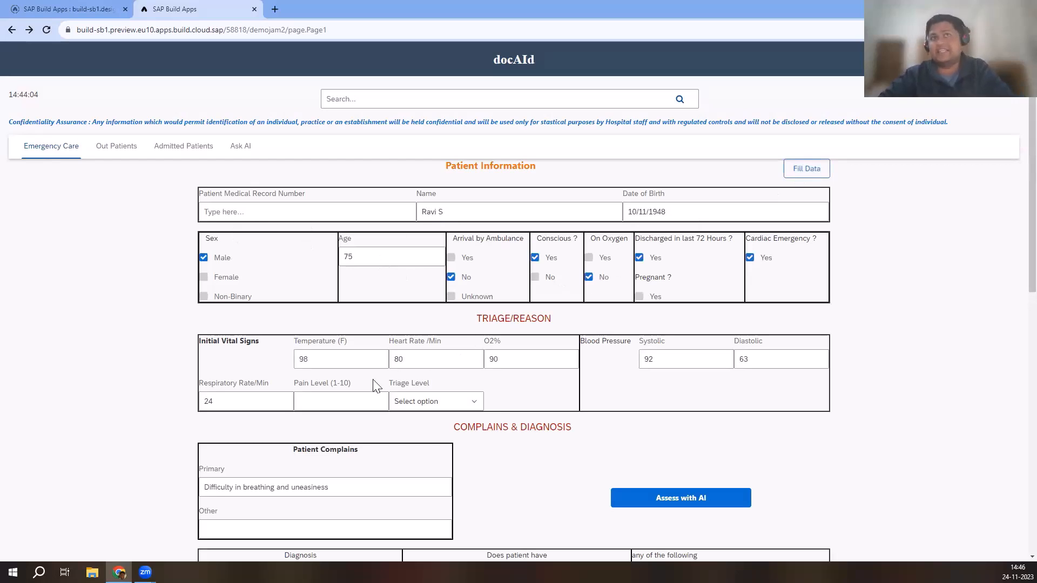
mouse_move(633, 378)
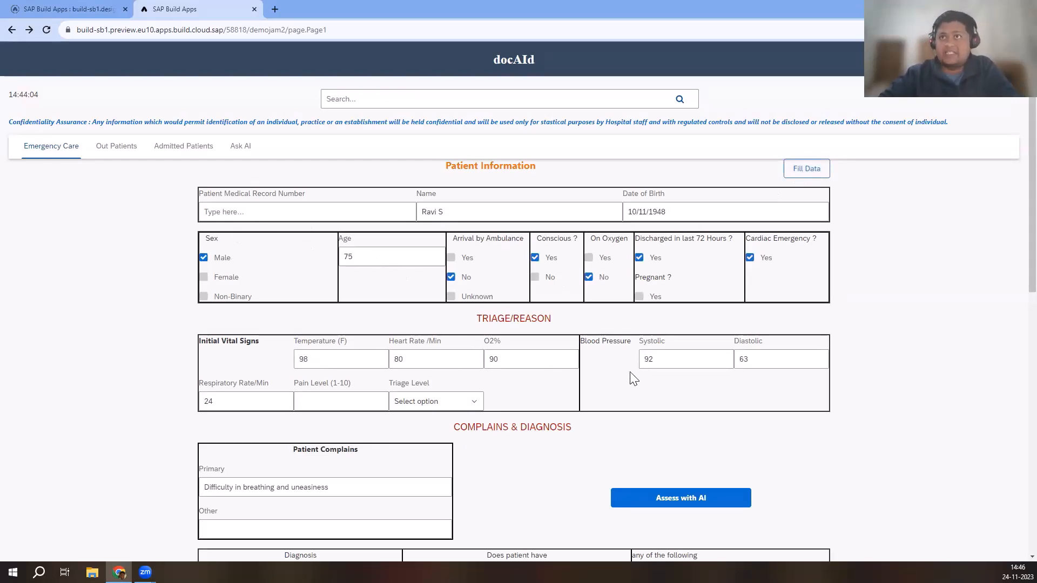
mouse_move(711, 324)
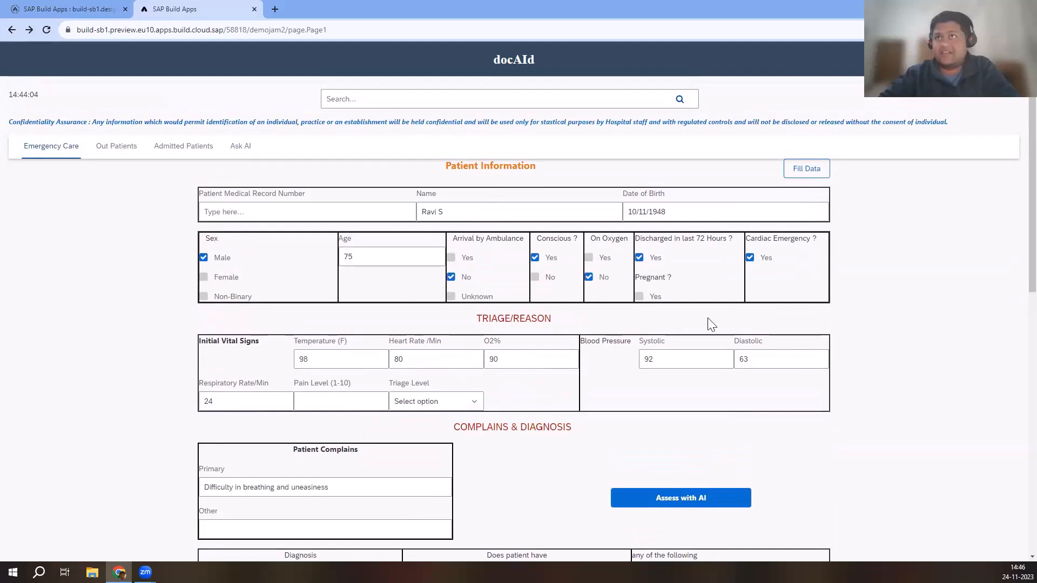
mouse_move(516, 477)
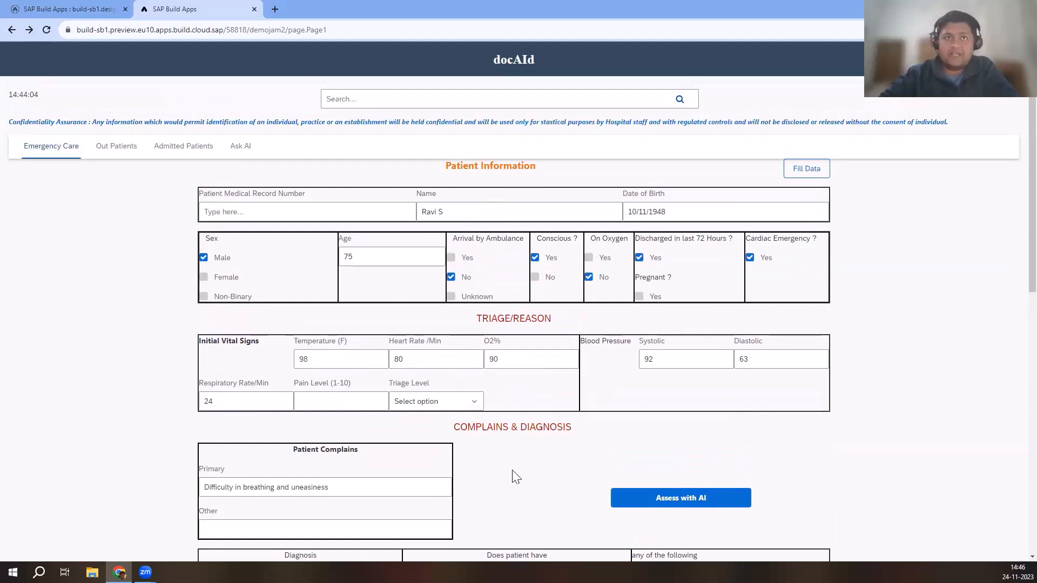
mouse_move(672, 503)
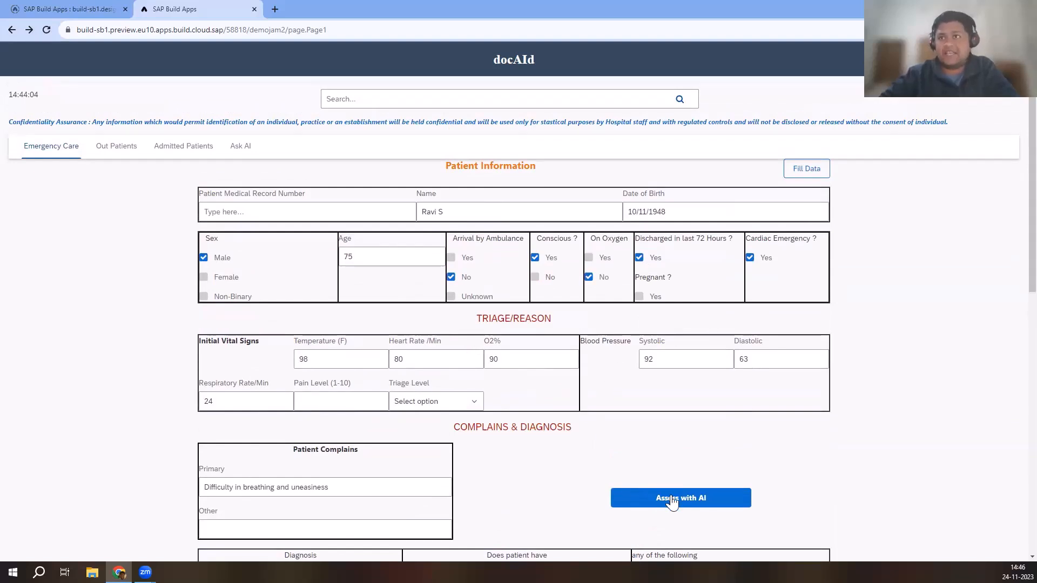
Run Assess with AI to get the patient's plan of care and recommended tests
click(680, 498)
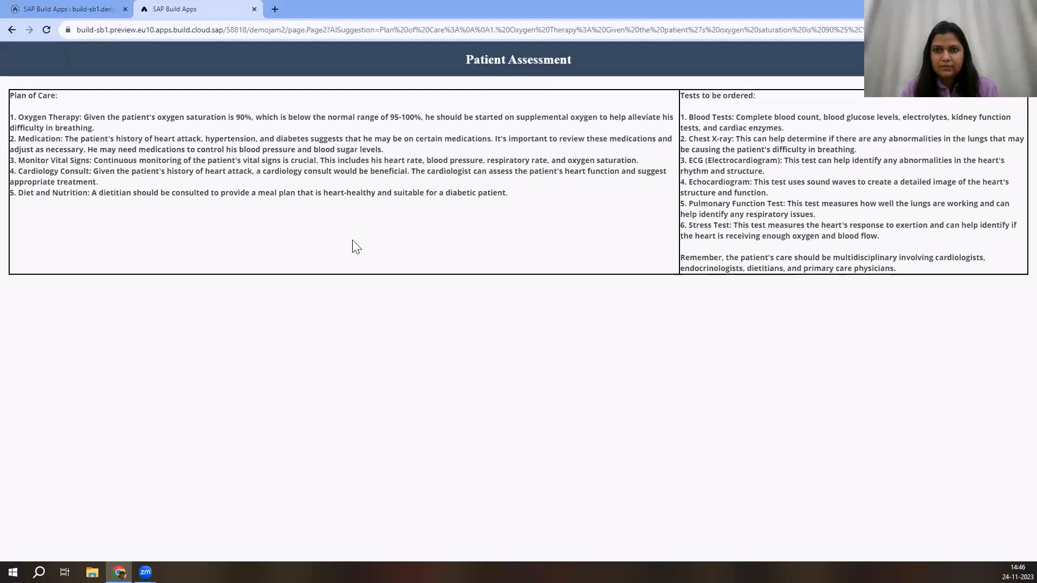
mouse_move(337, 240)
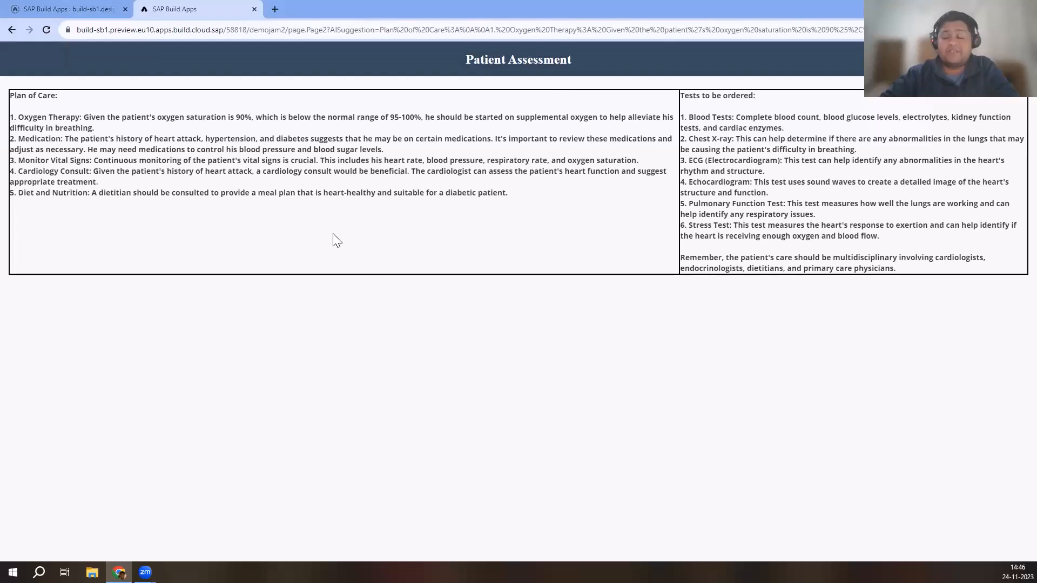
mouse_move(332, 249)
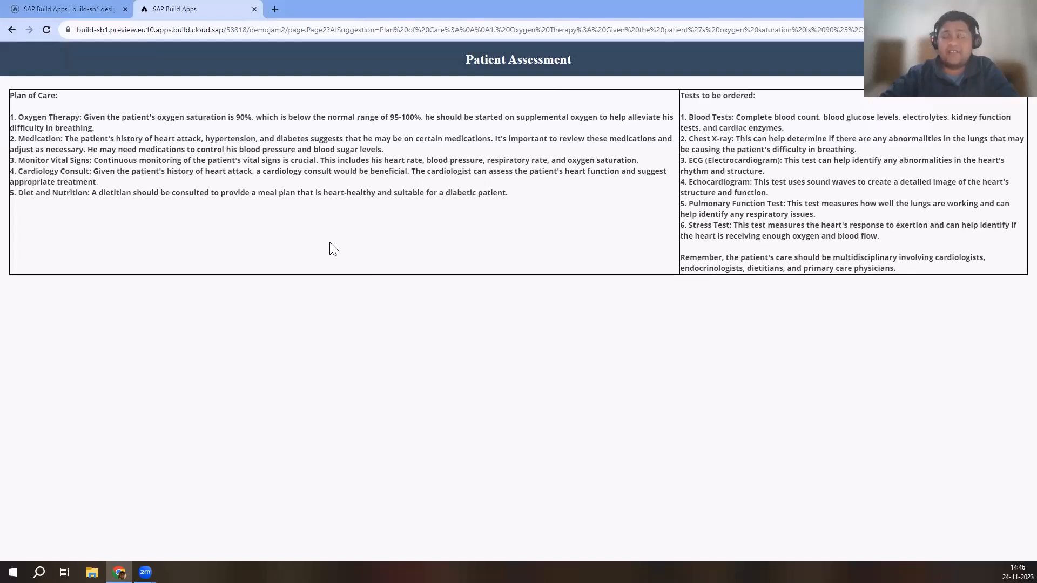
mouse_move(393, 258)
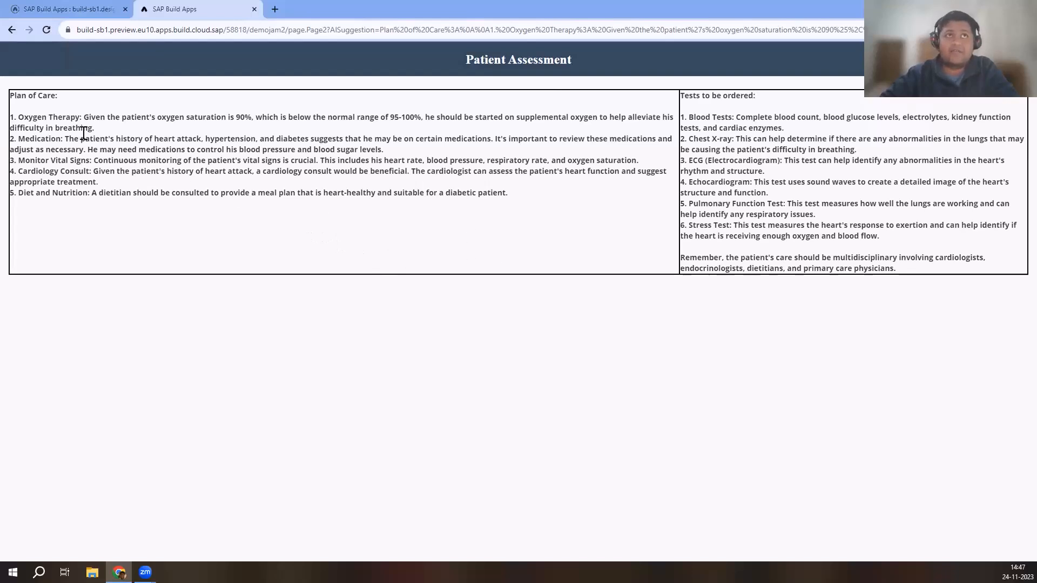
mouse_move(156, 165)
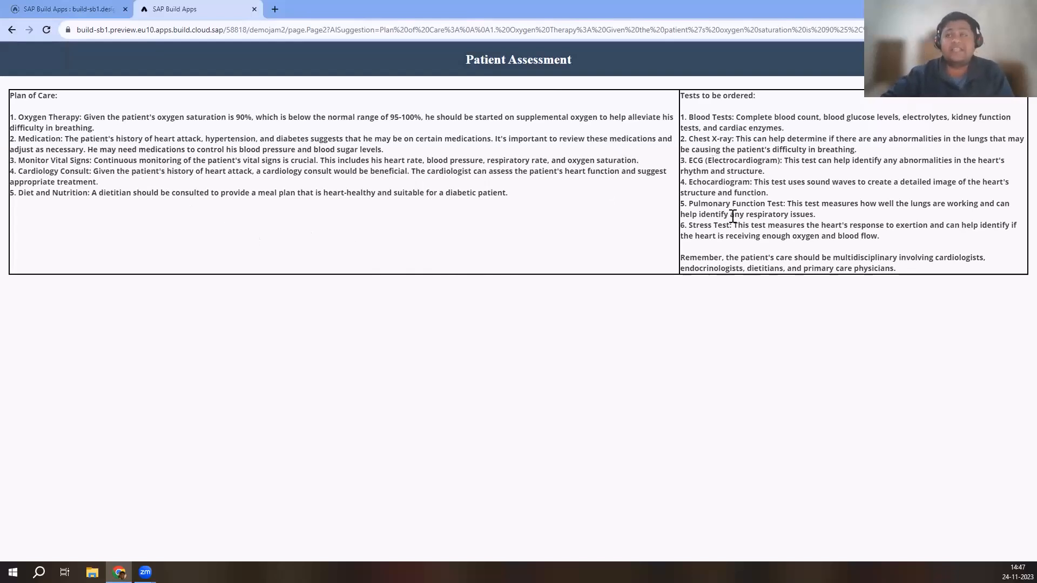
mouse_move(633, 195)
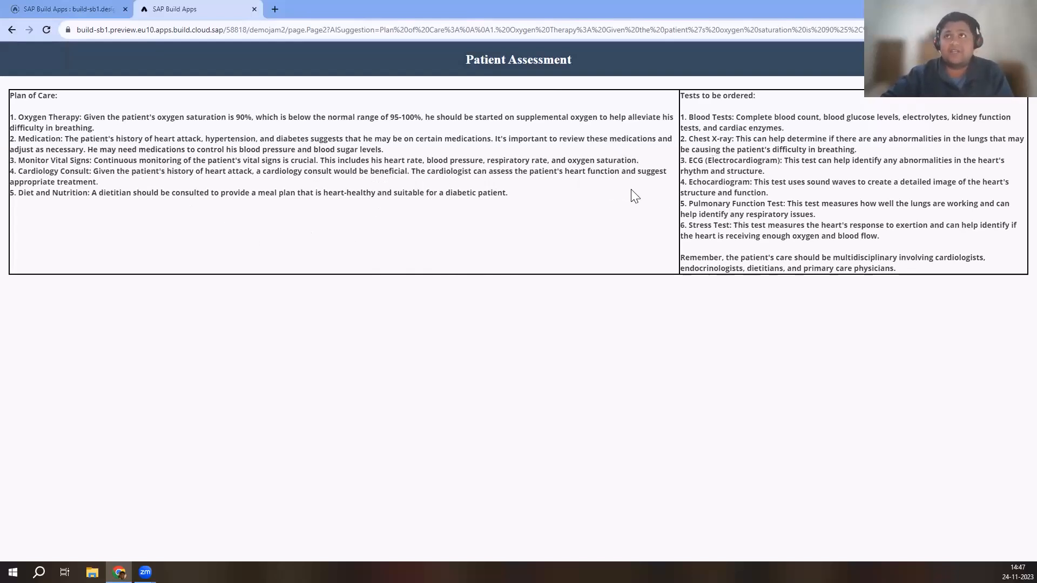
mouse_move(151, 98)
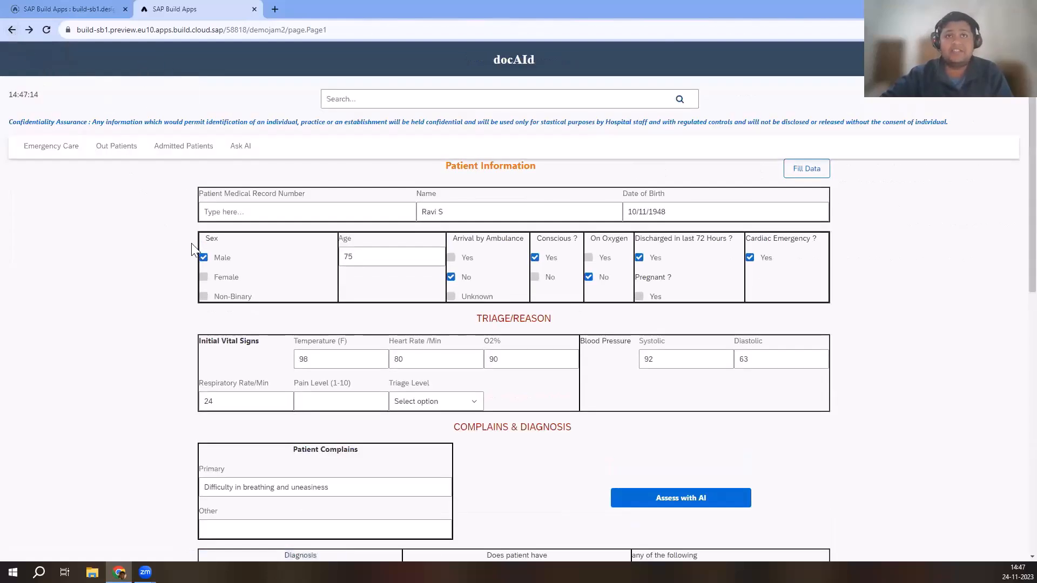
Tick the ordered tests and procedures, admit to Cardiac ICU, and generate the AI Medical Note
scroll(down, 3)
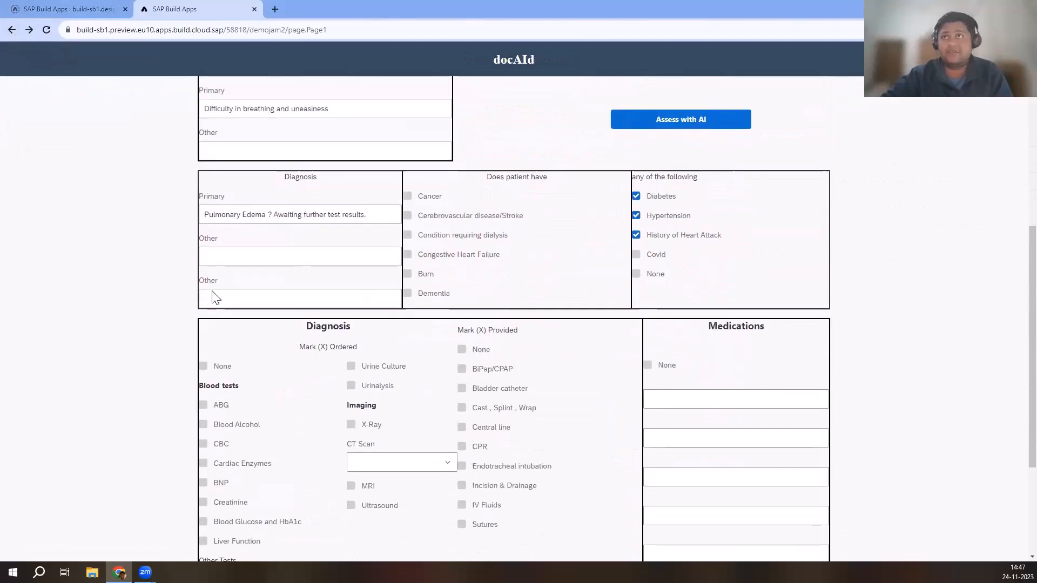
click(203, 298)
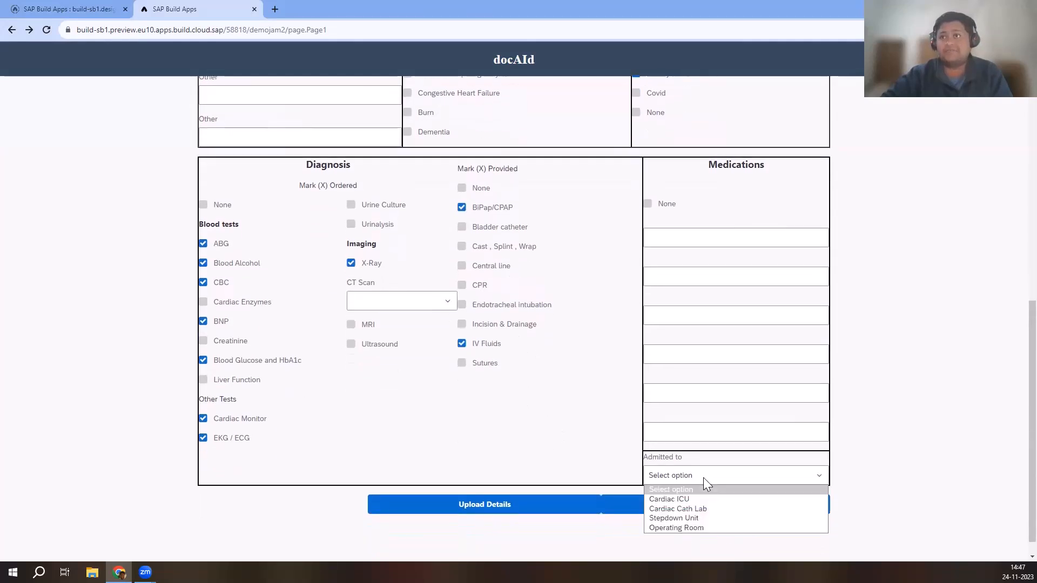
click(669, 499)
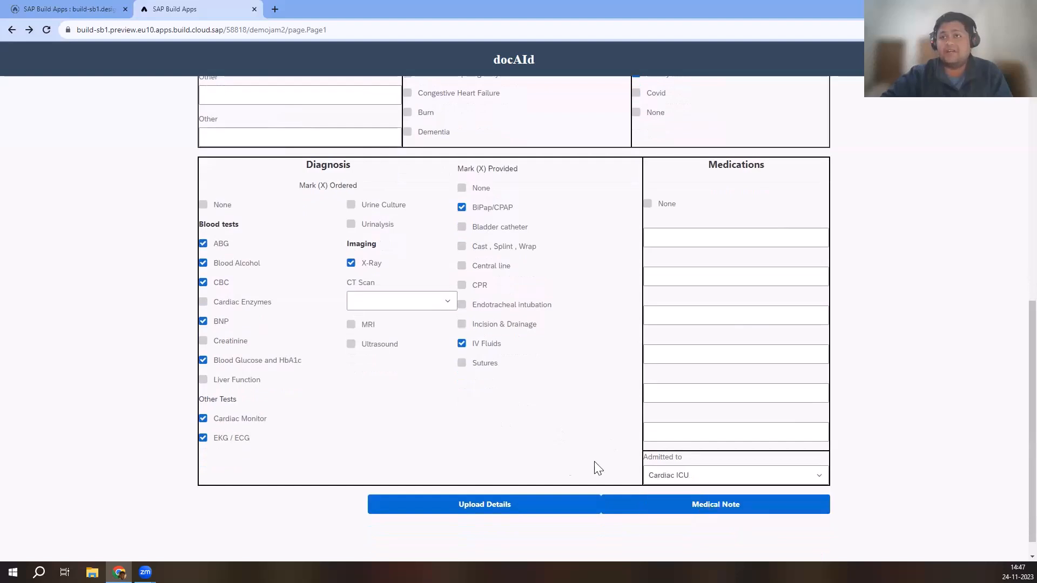
mouse_move(716, 513)
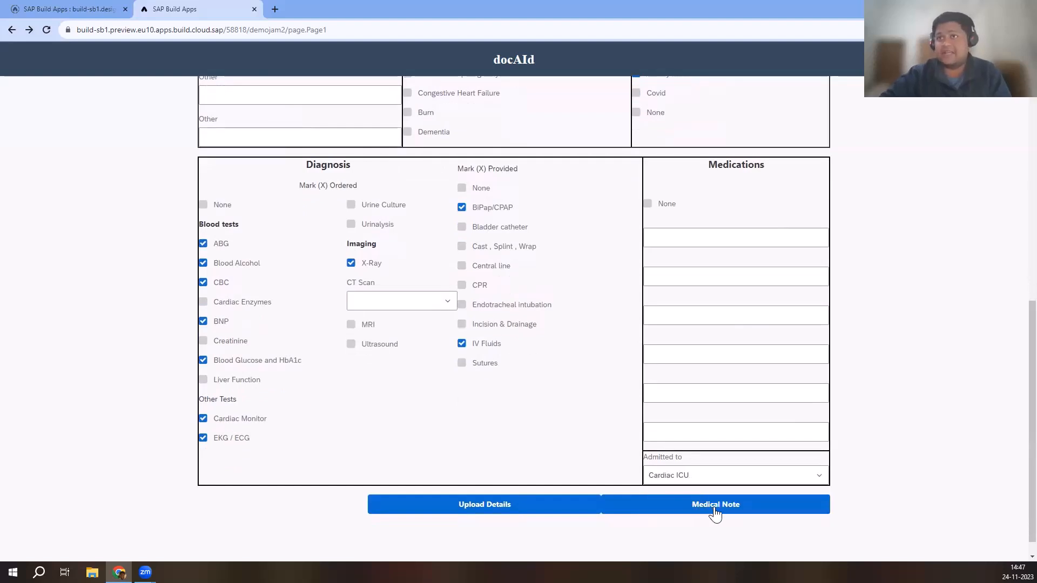
click(715, 505)
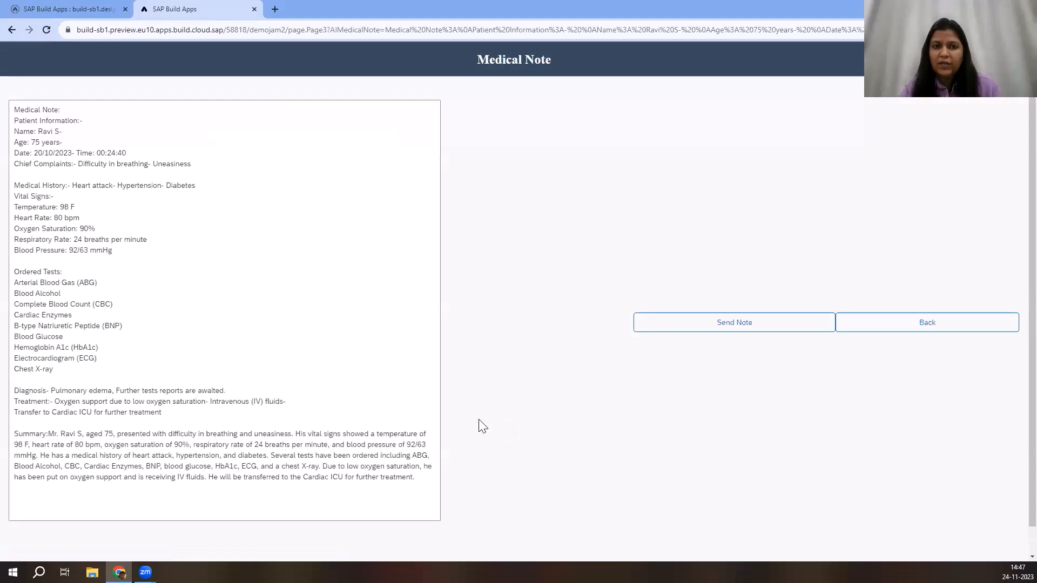
mouse_move(358, 391)
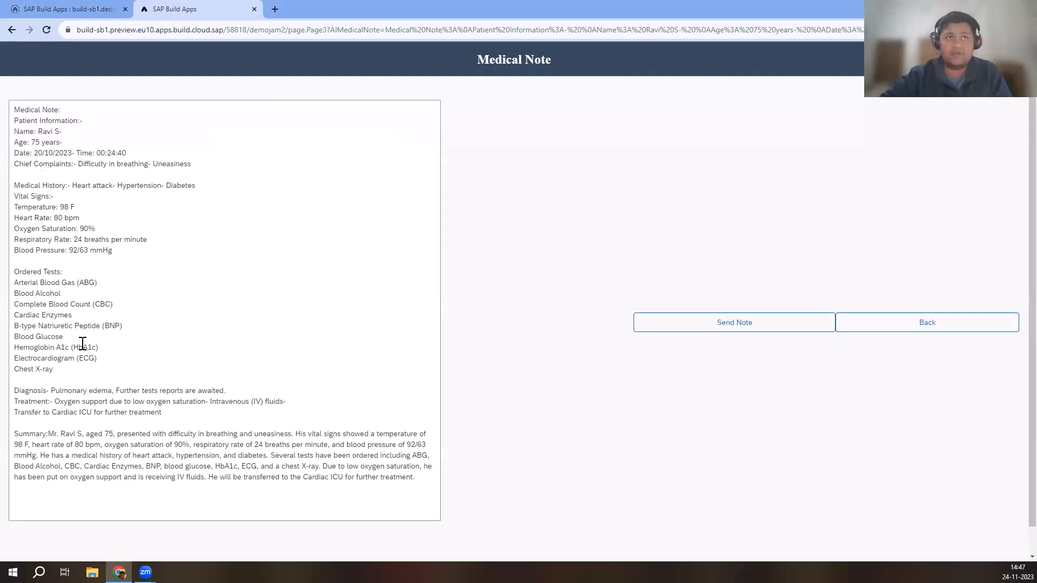
mouse_move(71, 441)
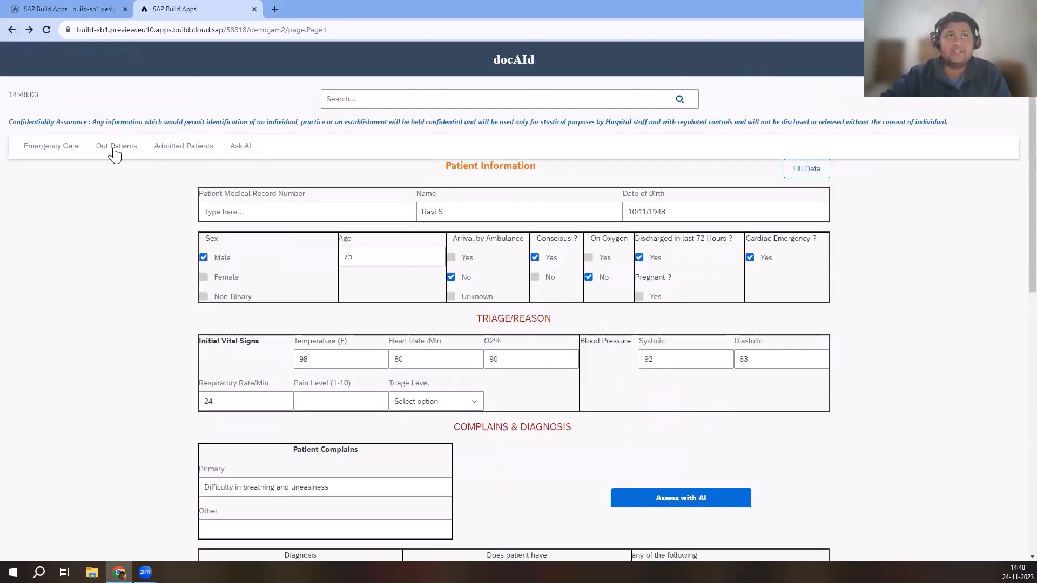
click(117, 146)
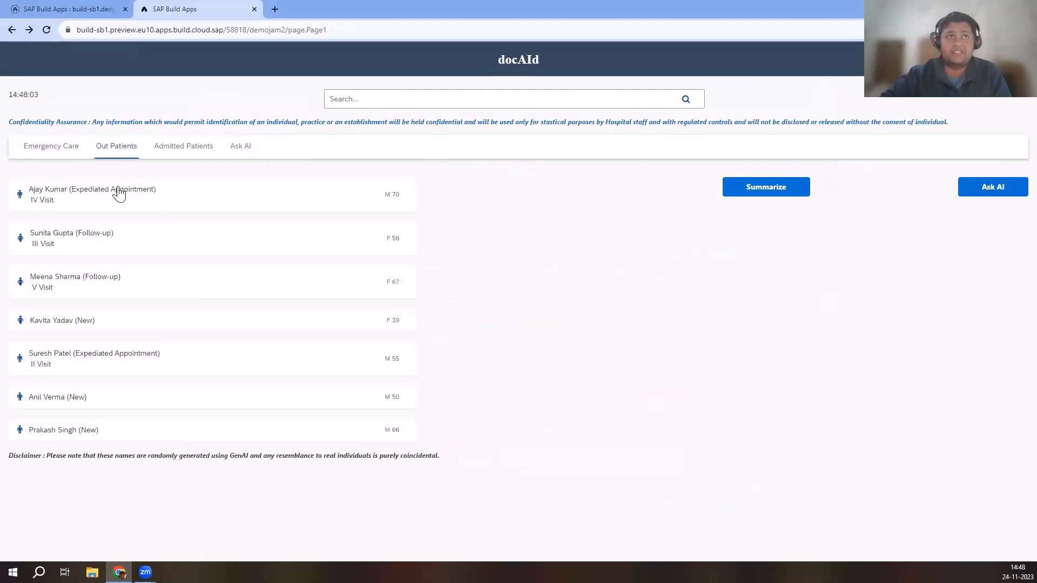
mouse_move(194, 214)
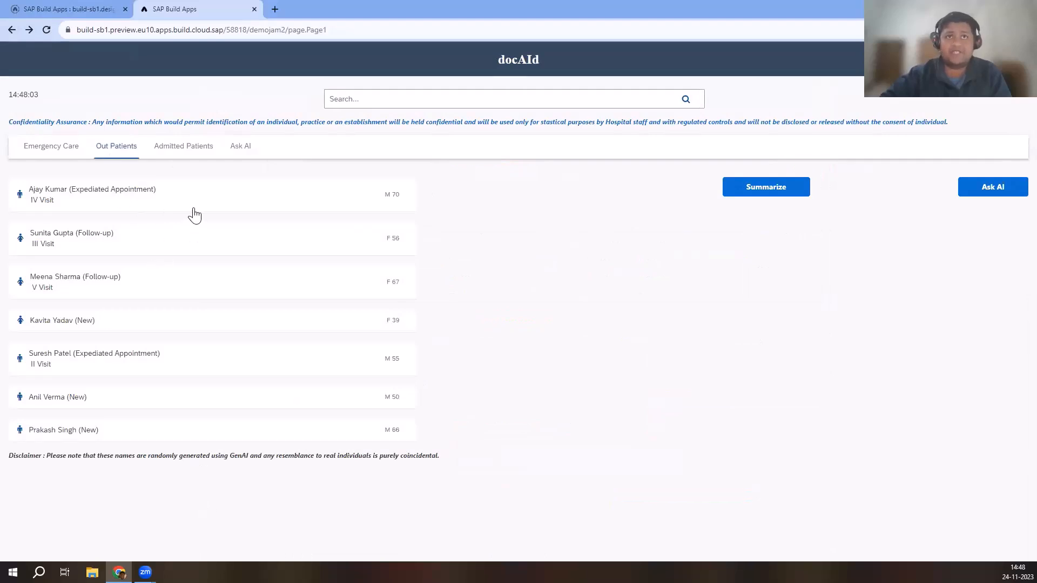
mouse_move(217, 237)
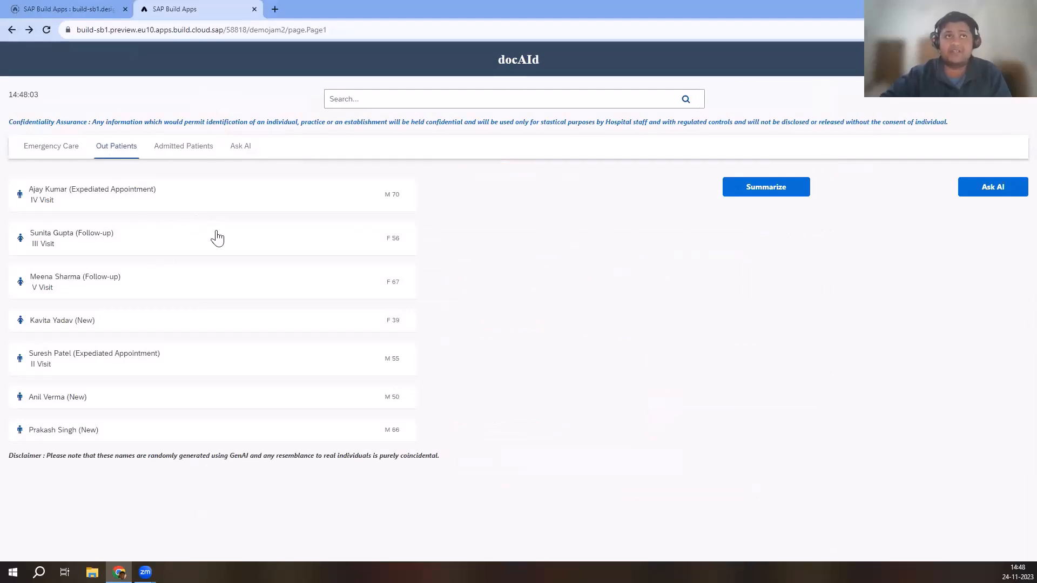
mouse_move(217, 219)
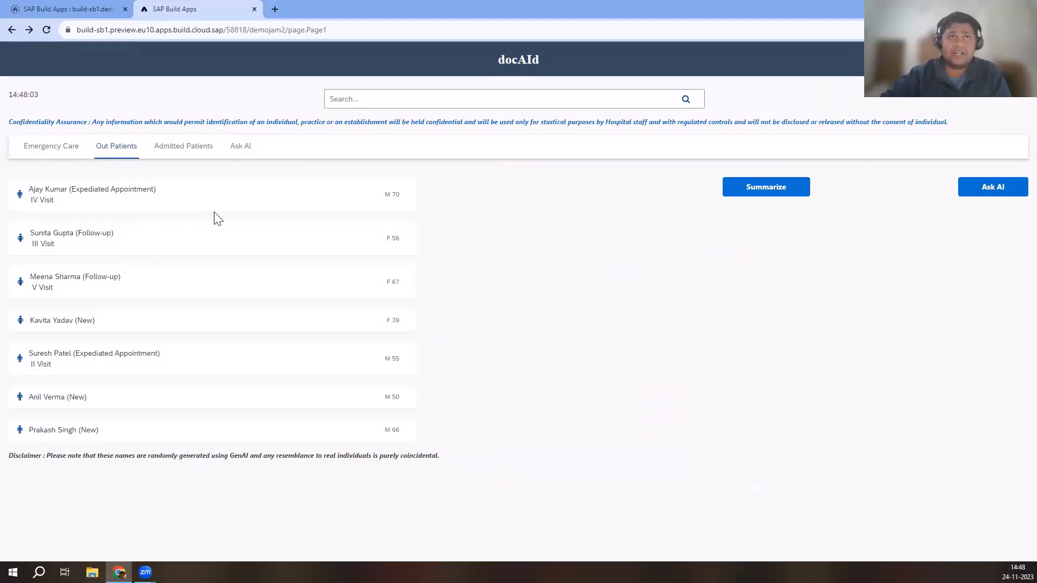
mouse_move(247, 222)
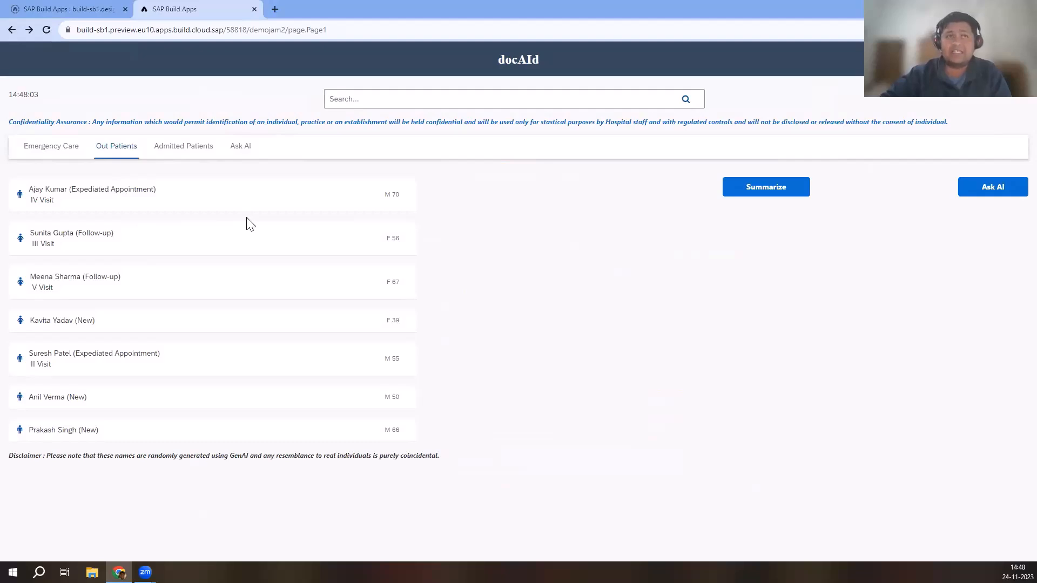
mouse_move(286, 209)
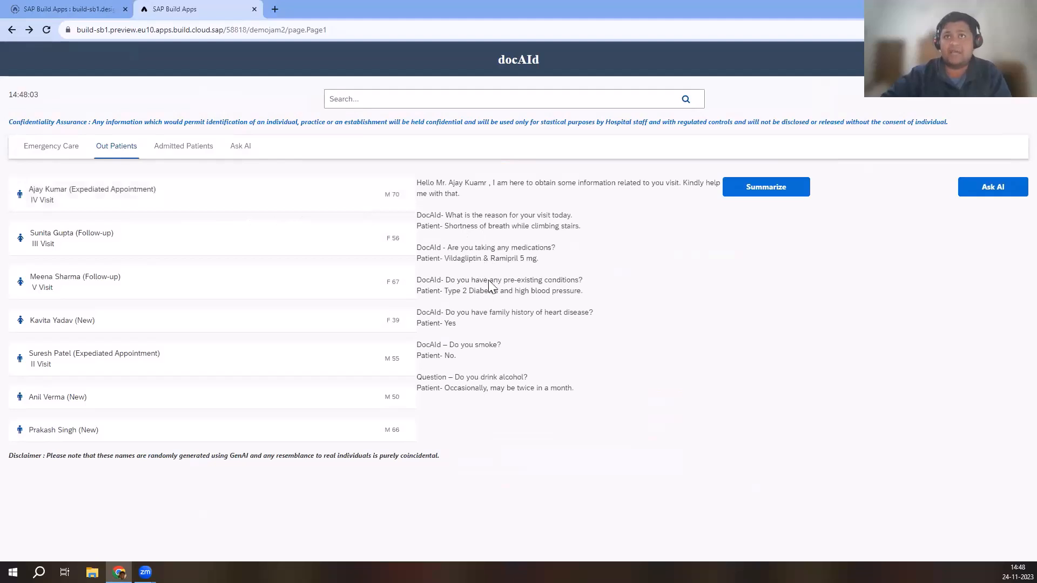
mouse_move(489, 305)
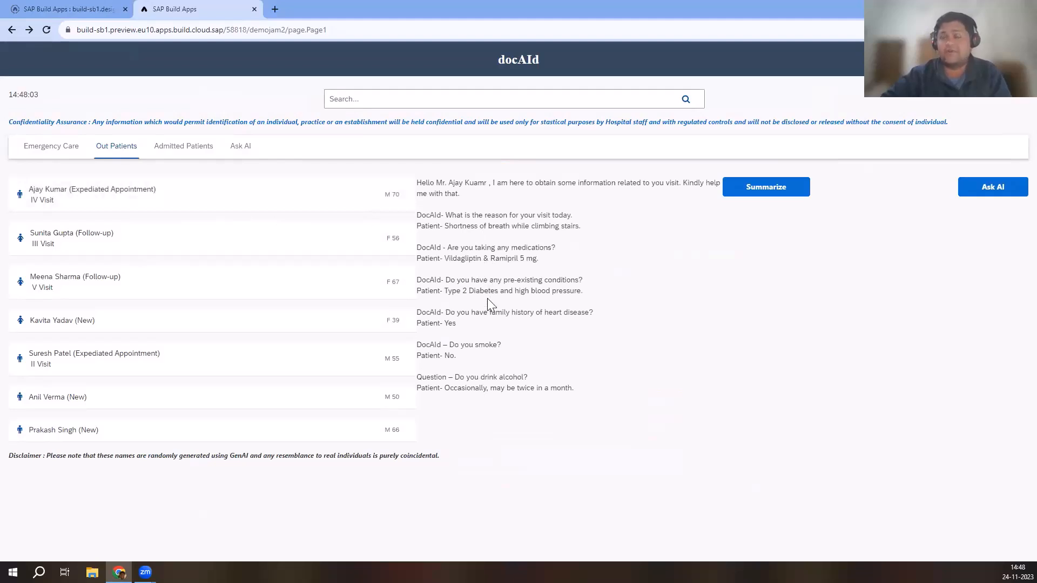
Summarize the first out-patient's intake chat with AI, then switch to Admitted Patients
click(766, 187)
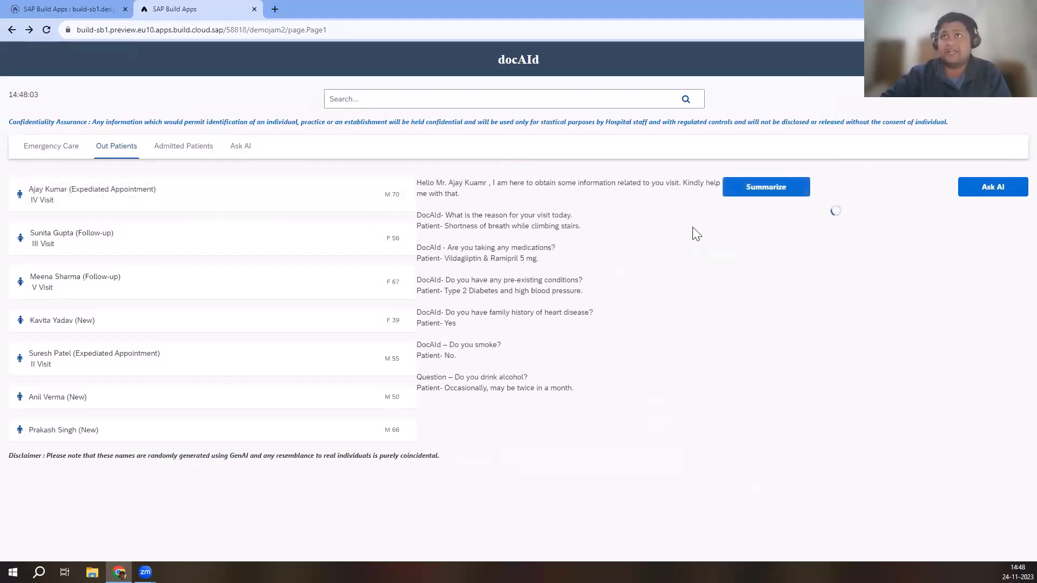
mouse_move(642, 259)
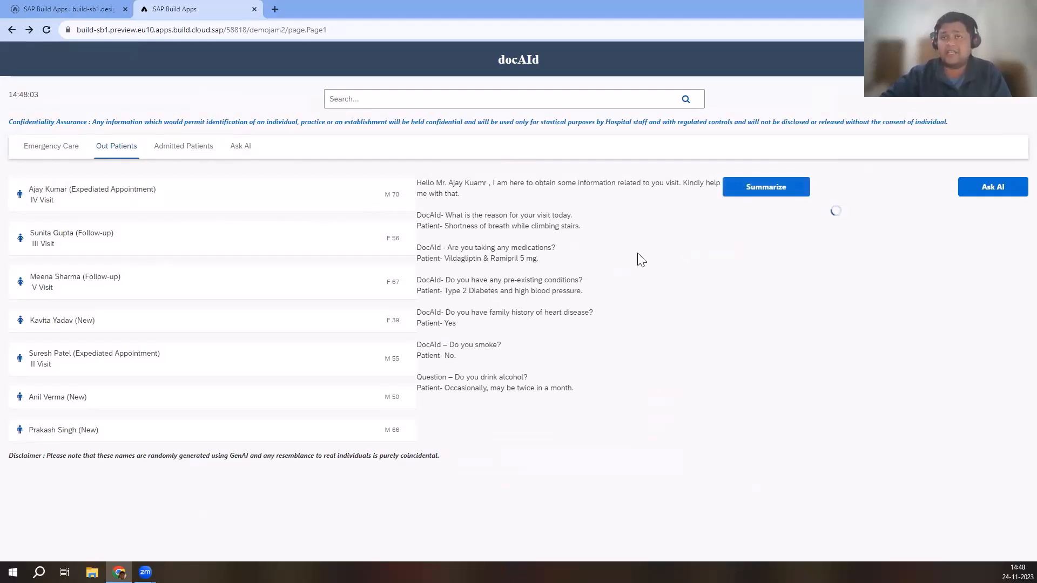
mouse_move(645, 275)
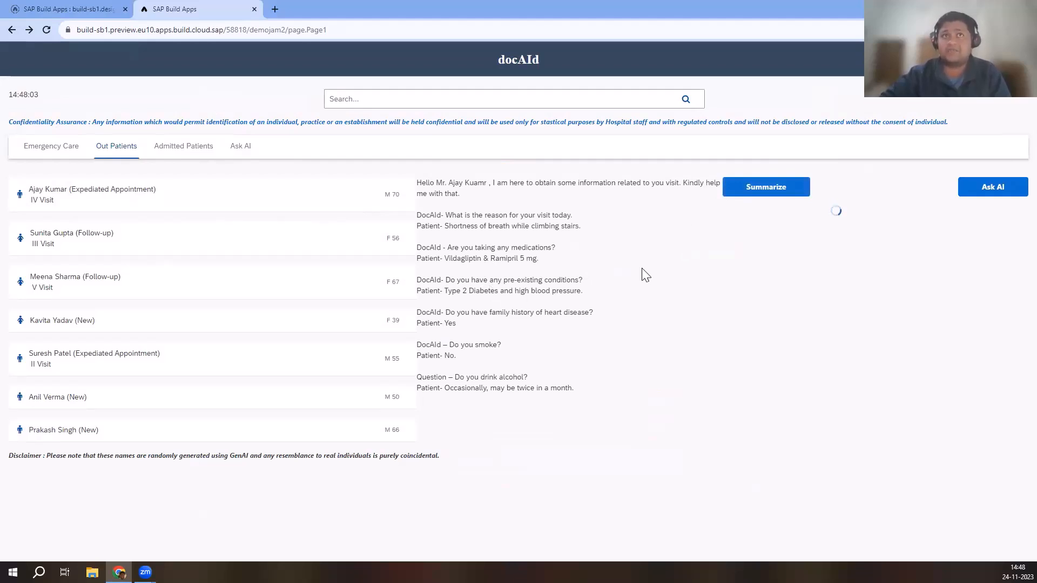
click(766, 186)
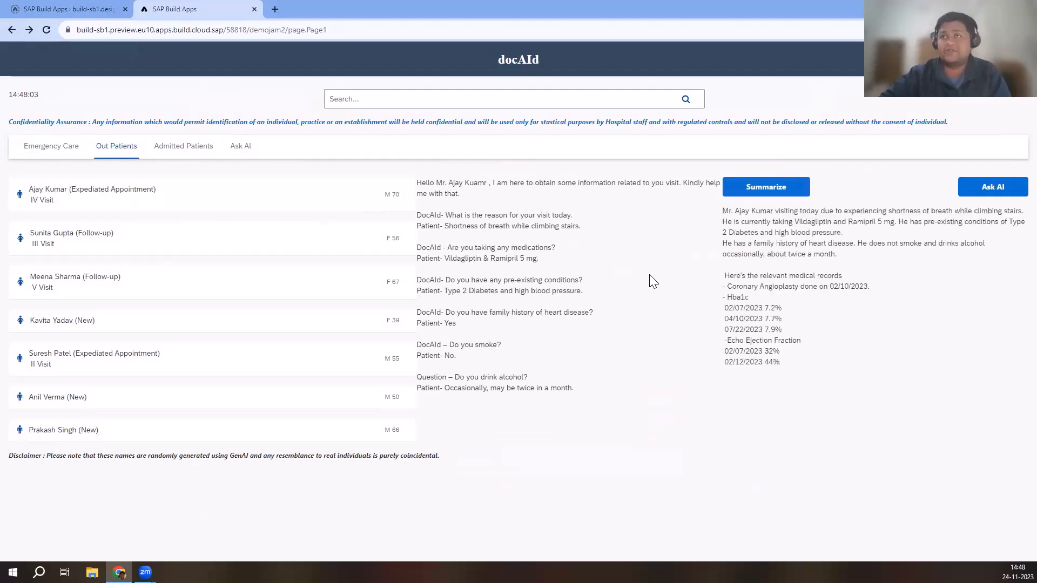
mouse_move(754, 309)
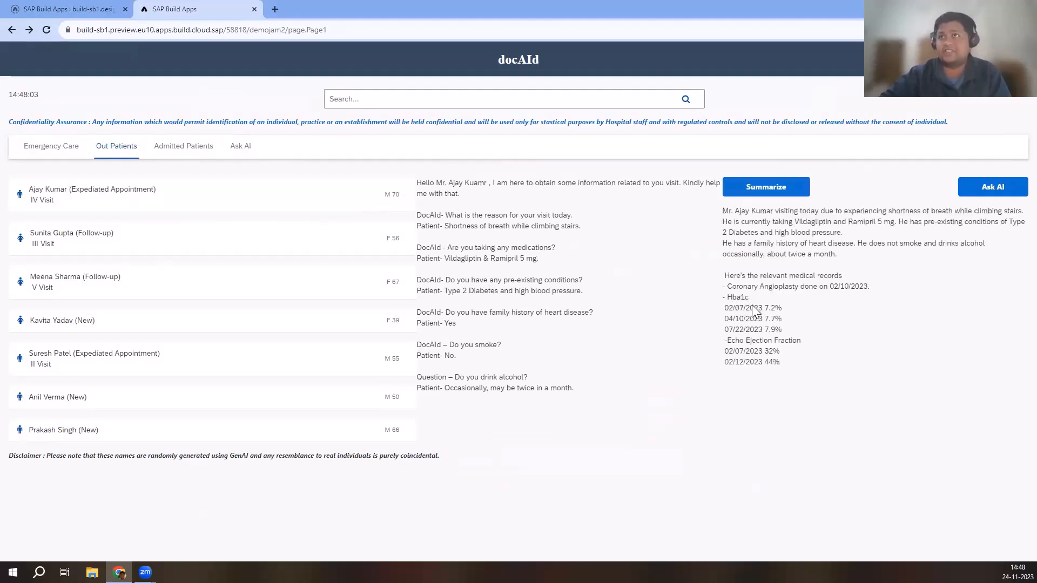
mouse_move(754, 302)
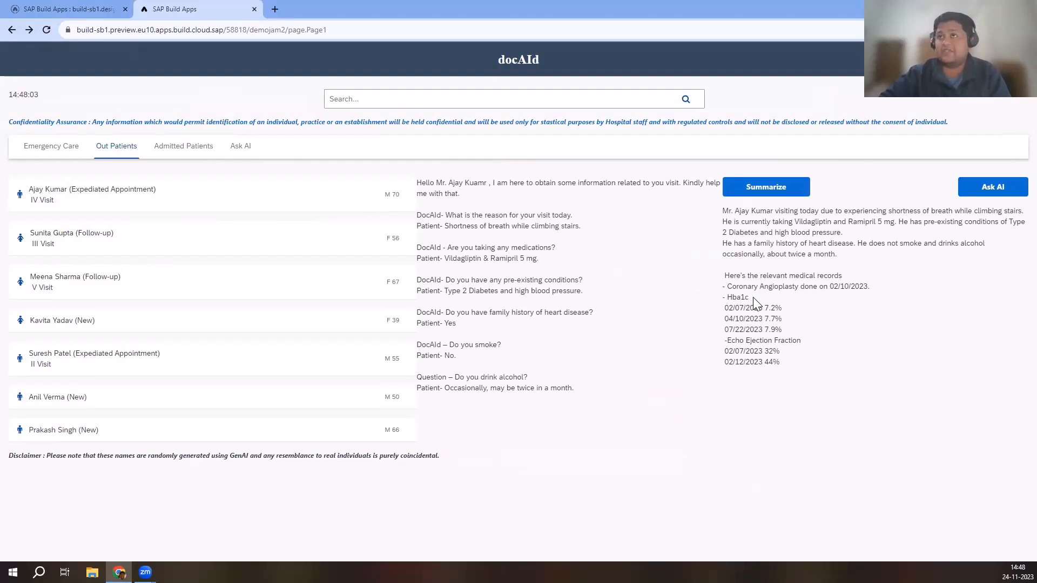
mouse_move(704, 294)
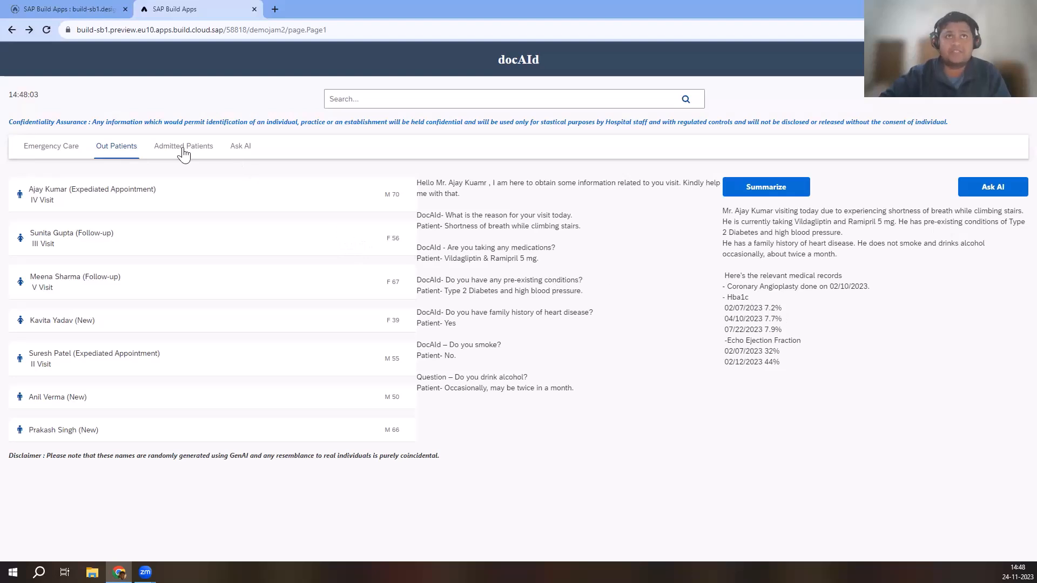
click(182, 146)
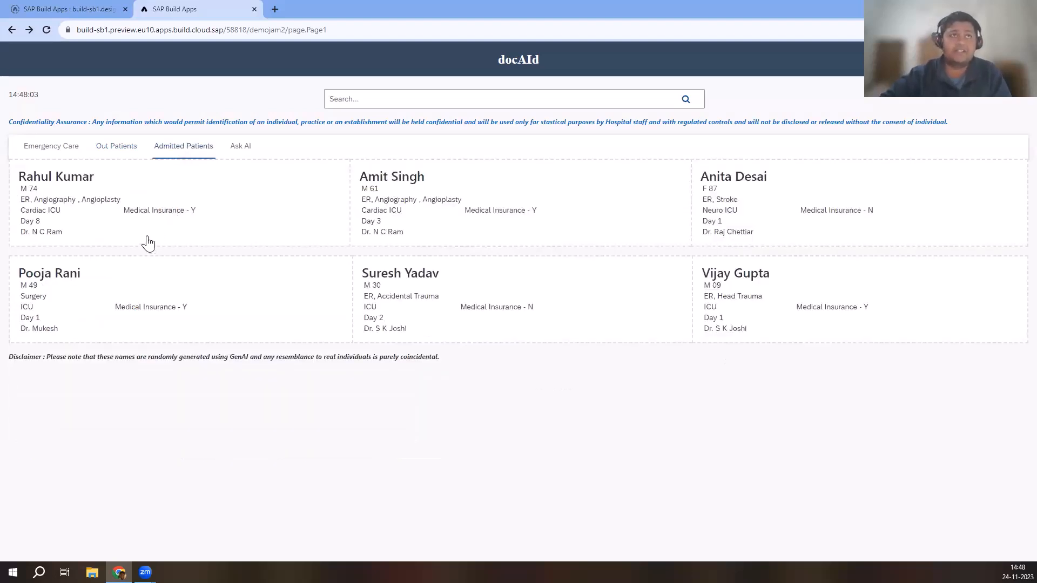
Show the Patient Details page for the first admitted ICU patient, a day-8 cardiac case
click(56, 177)
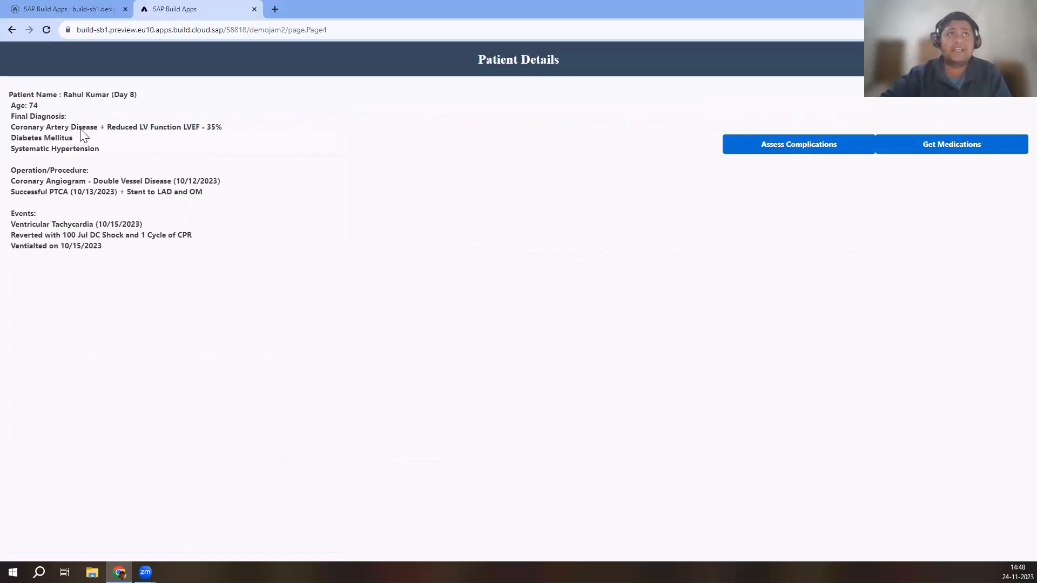
mouse_move(56, 139)
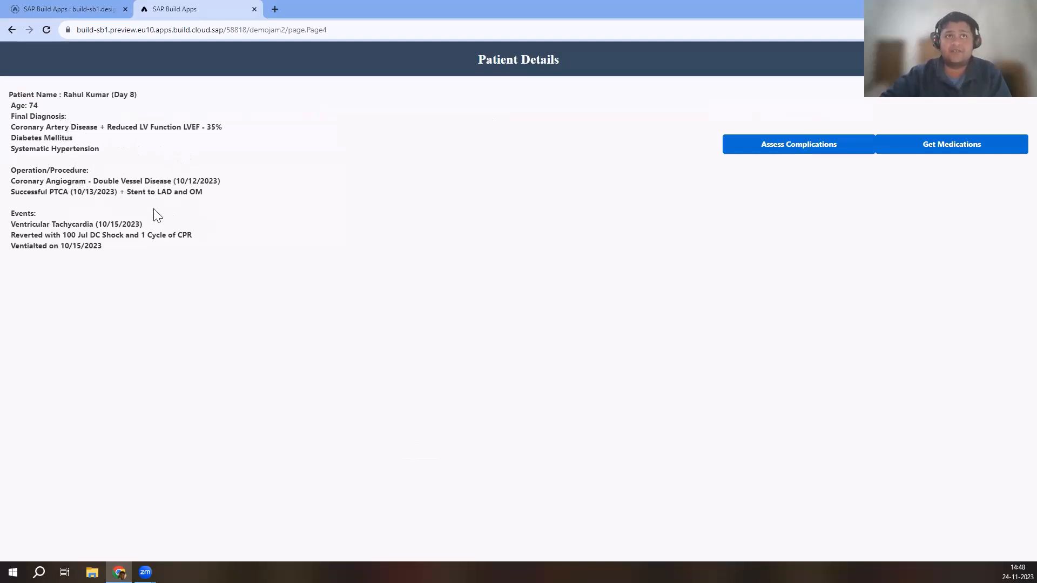
mouse_move(56, 248)
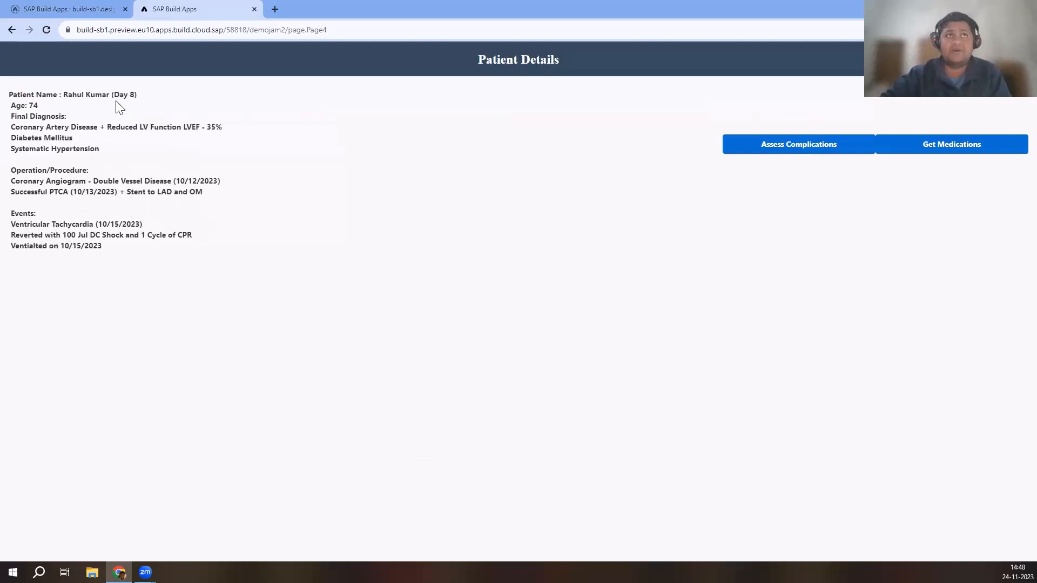
mouse_move(139, 134)
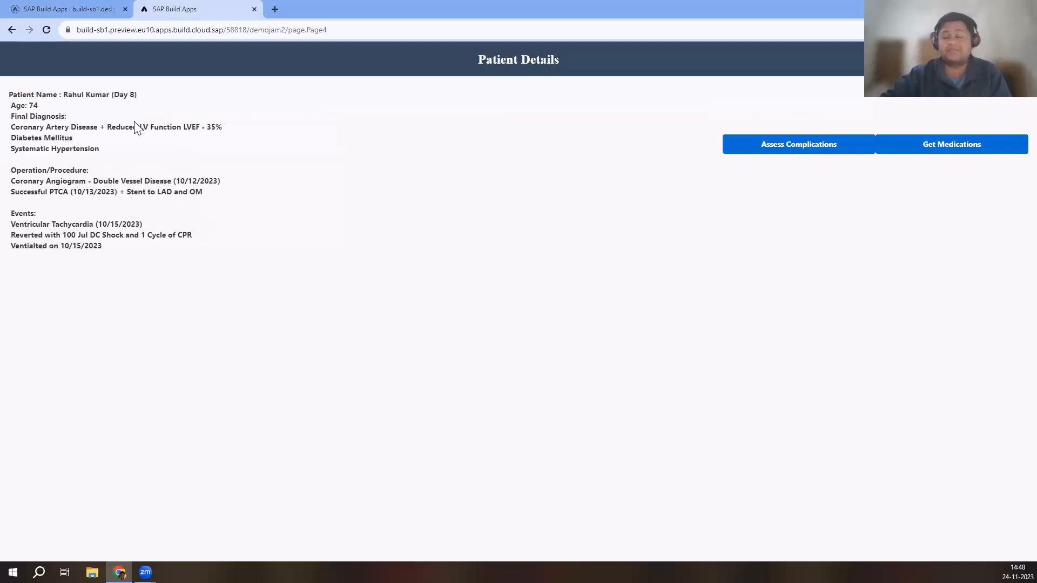
mouse_move(287, 168)
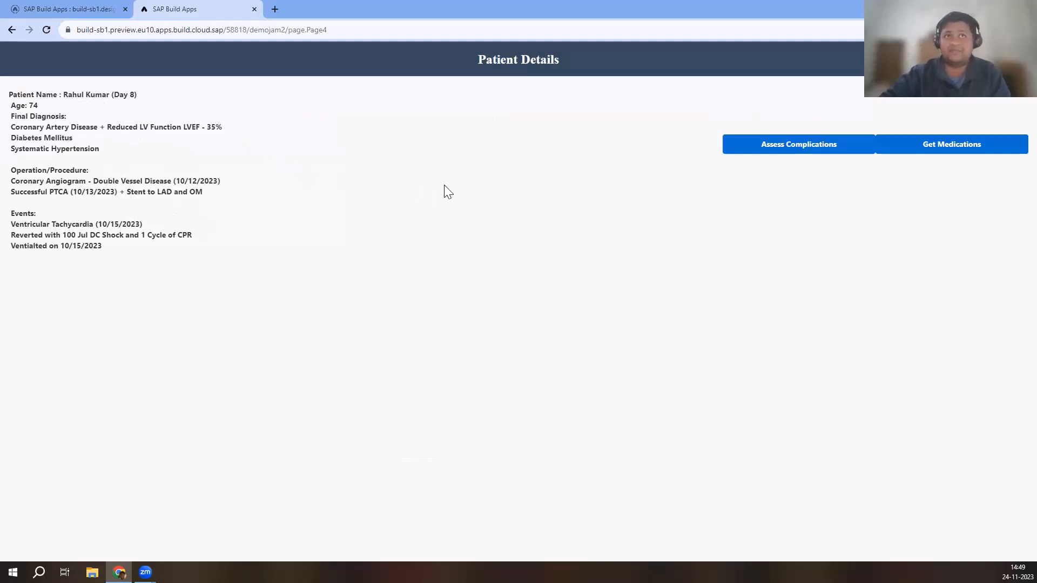
mouse_move(438, 175)
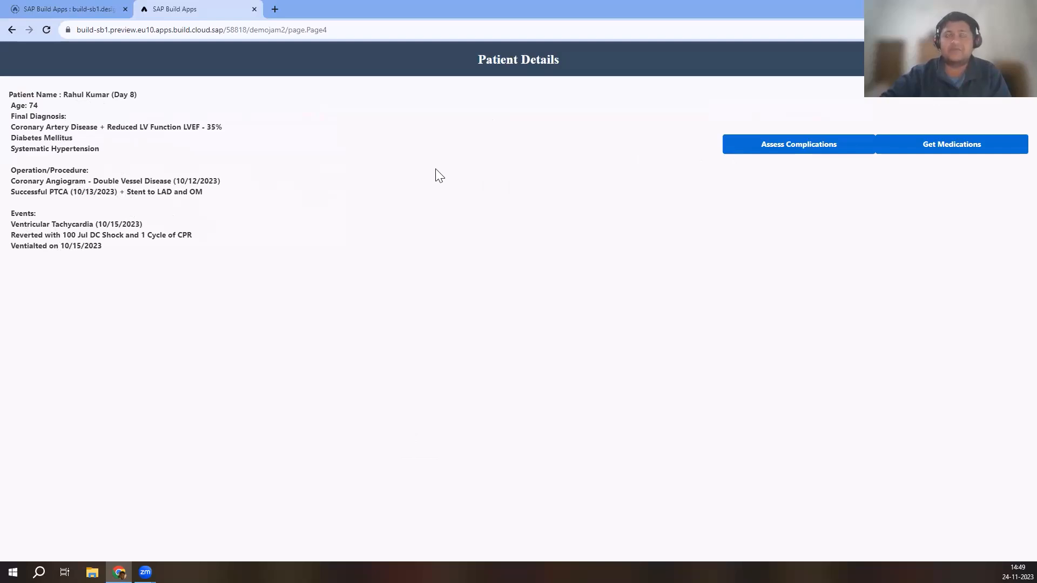
mouse_move(432, 188)
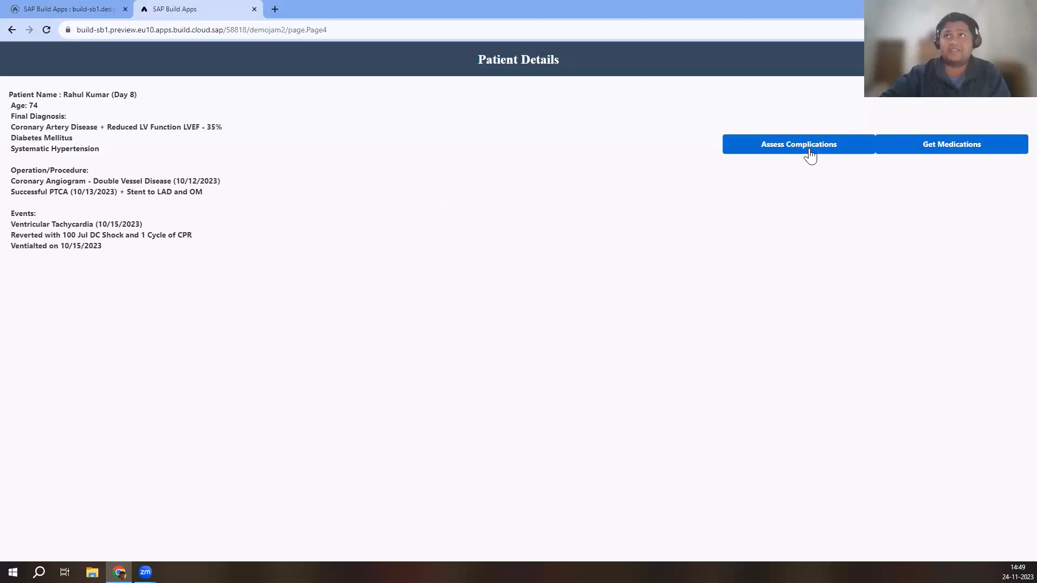
Run Assess Complications to list the ICU patient's complication risks
click(799, 145)
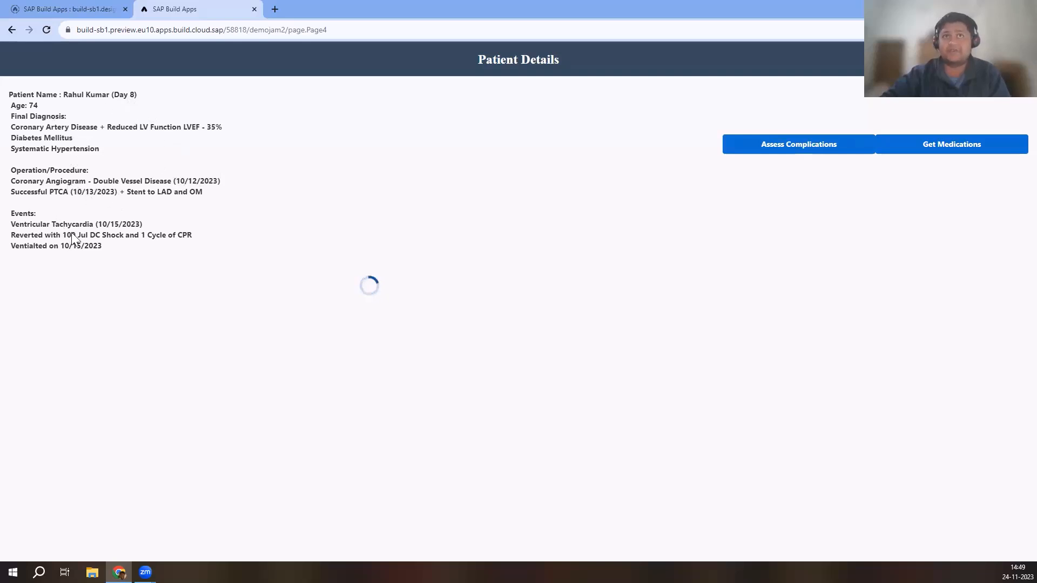
click(799, 144)
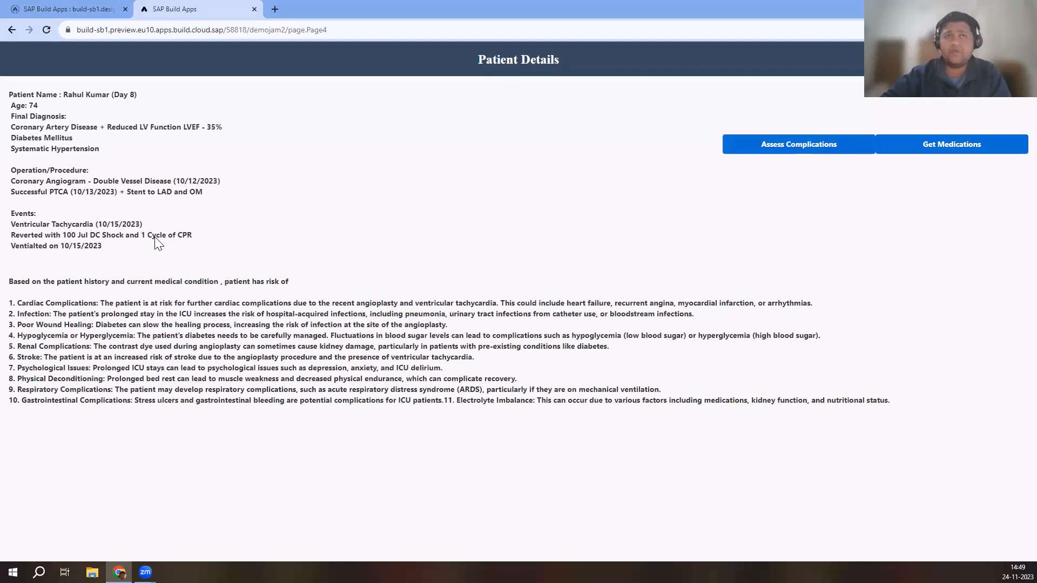
mouse_move(262, 320)
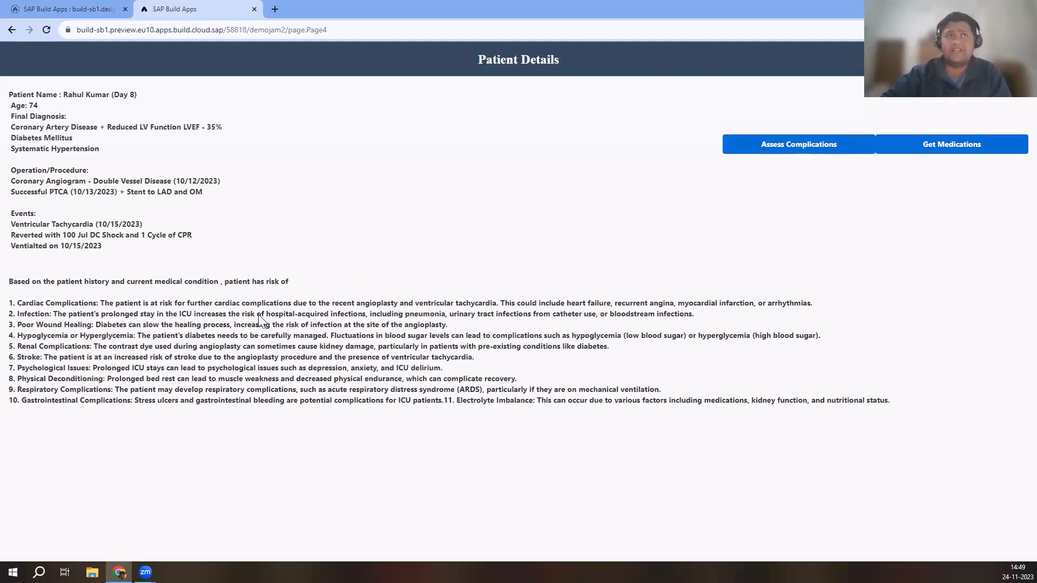
mouse_move(320, 357)
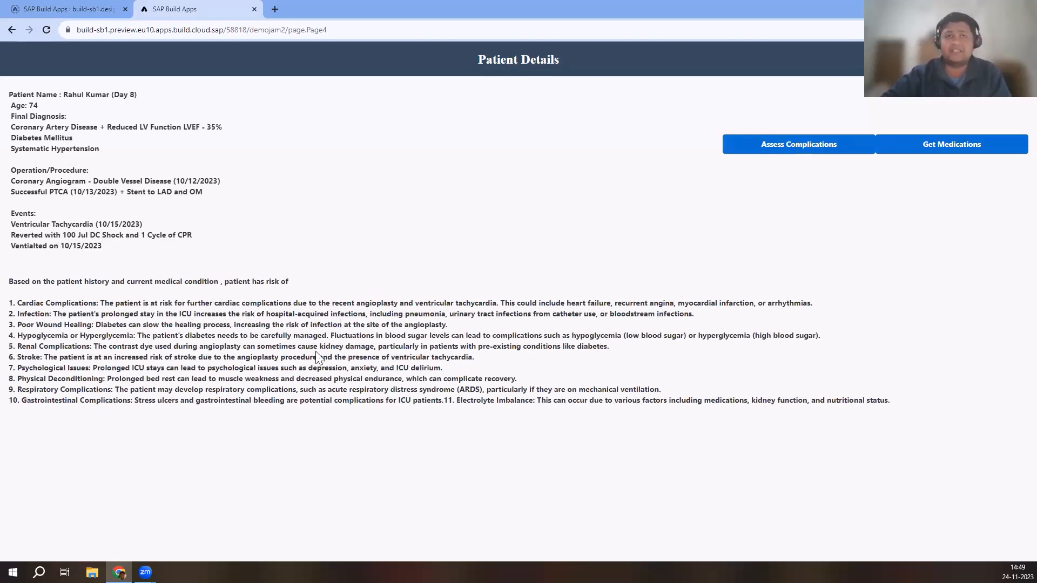
mouse_move(312, 337)
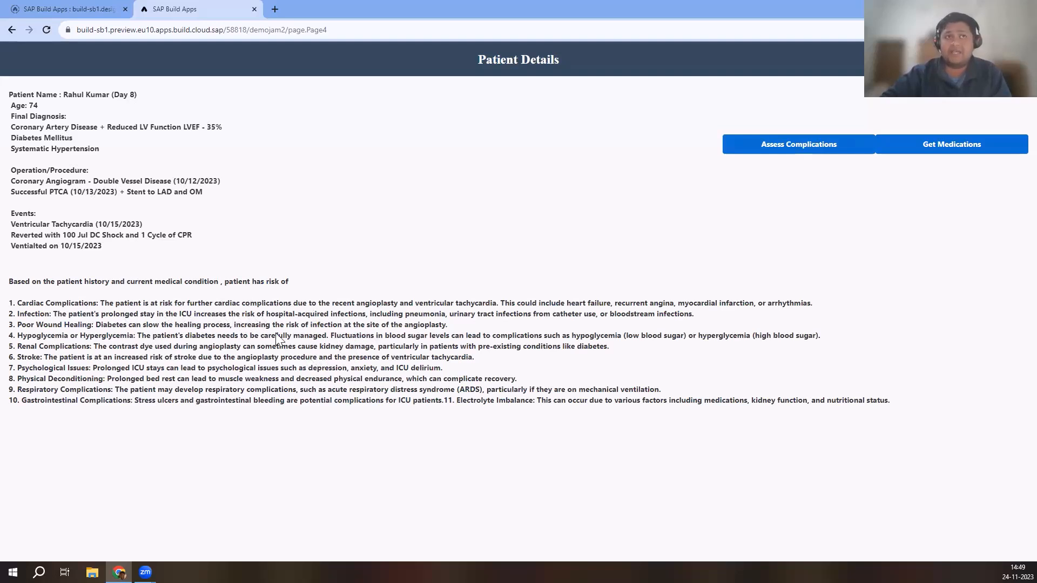
mouse_move(354, 342)
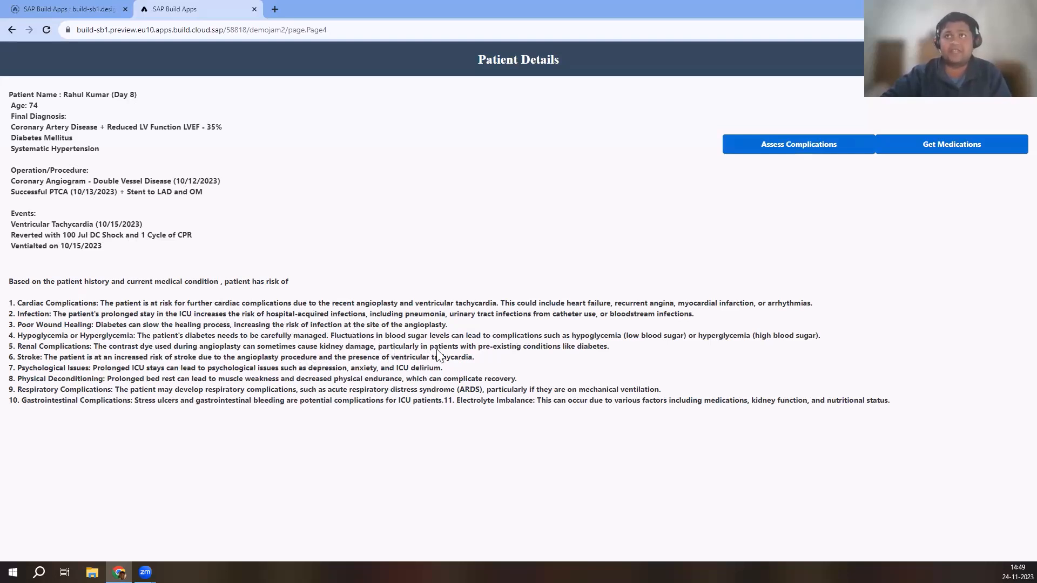
mouse_move(24, 53)
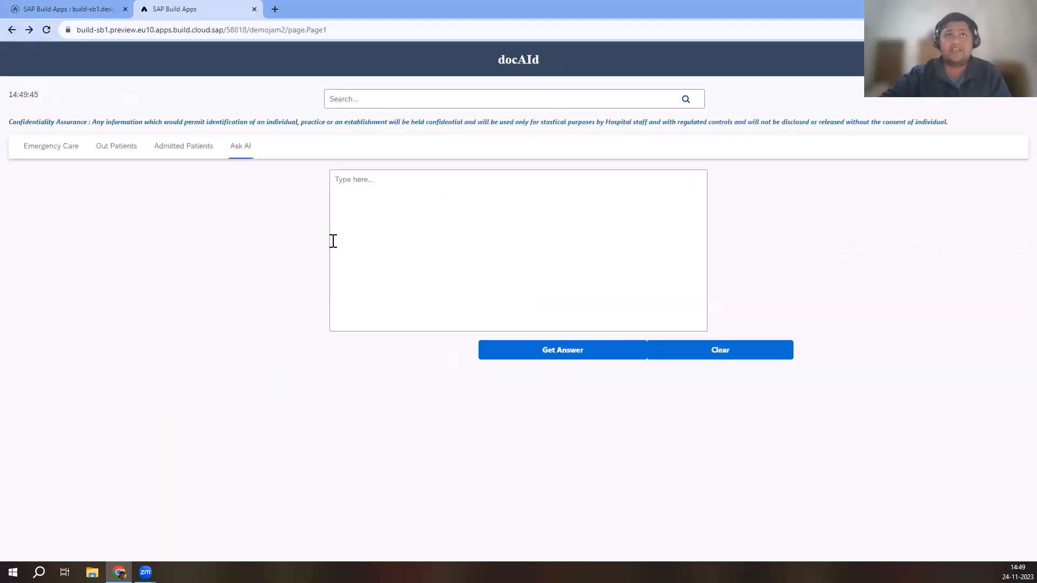
mouse_move(307, 322)
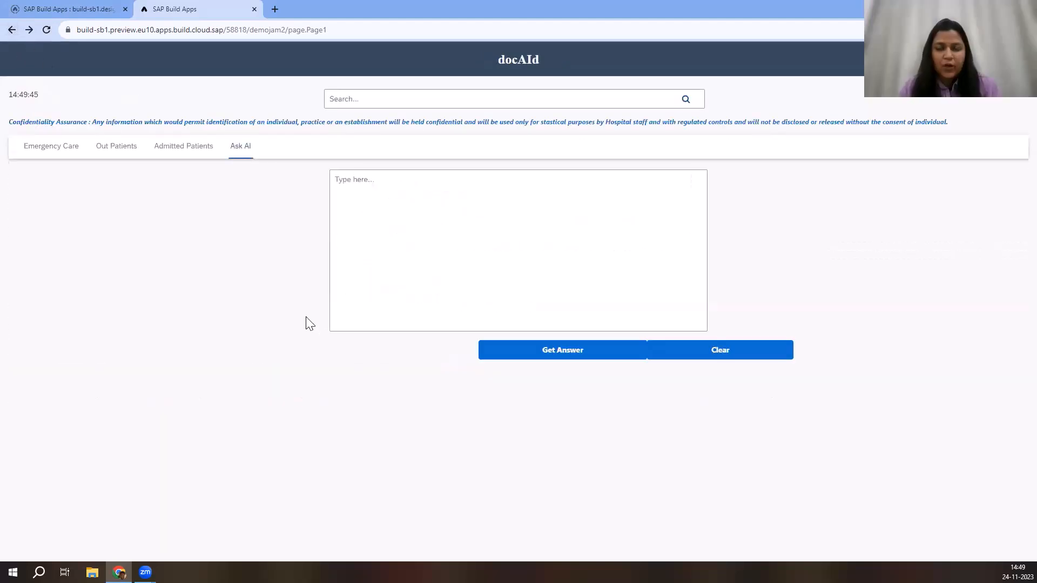